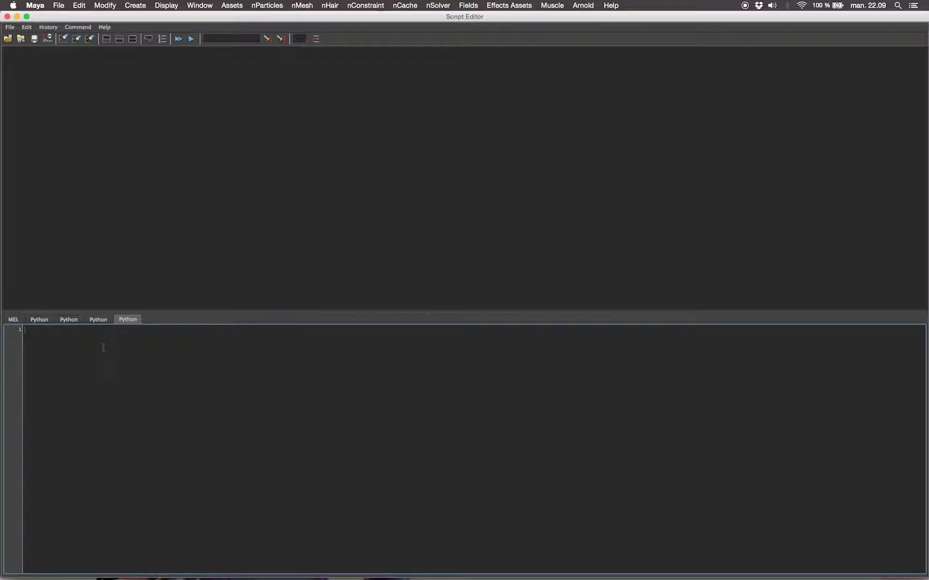
- Define x=1, then evaluate the selected x alone so the output reports 1
type("x=")
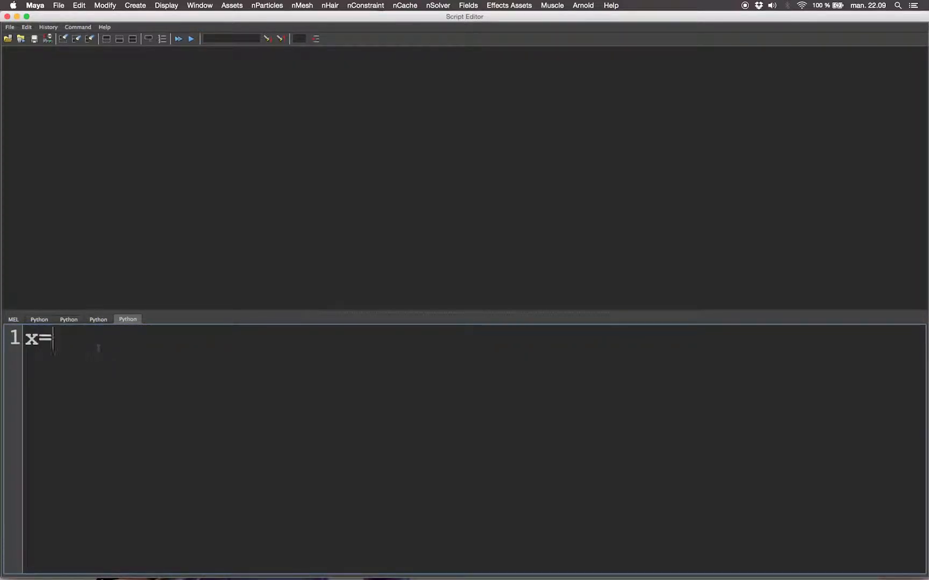
type("1")
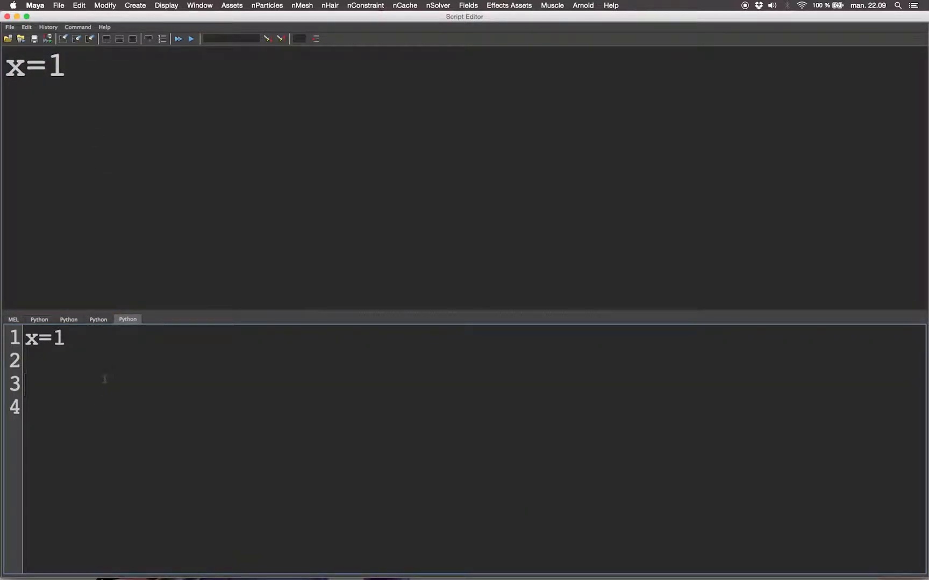
type("x")
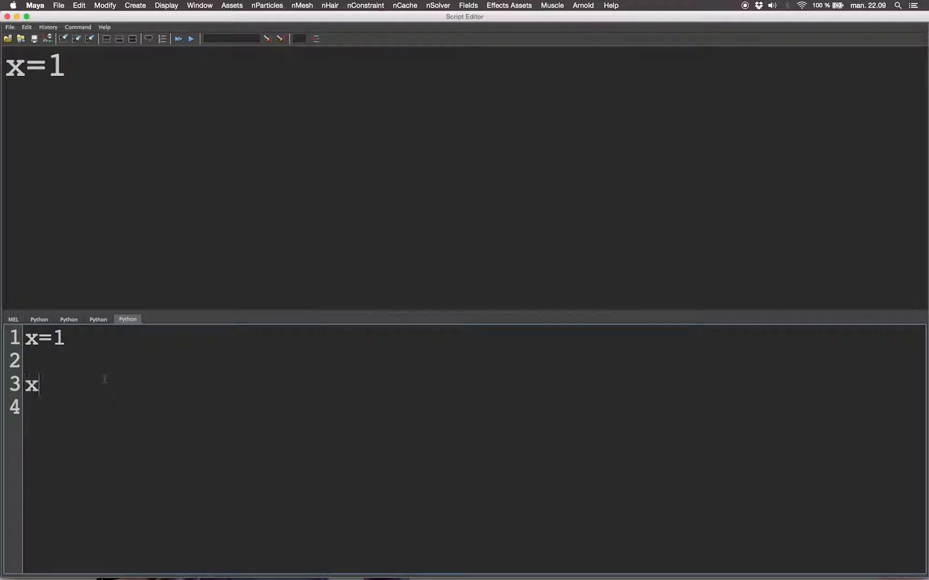
double_click(31, 386)
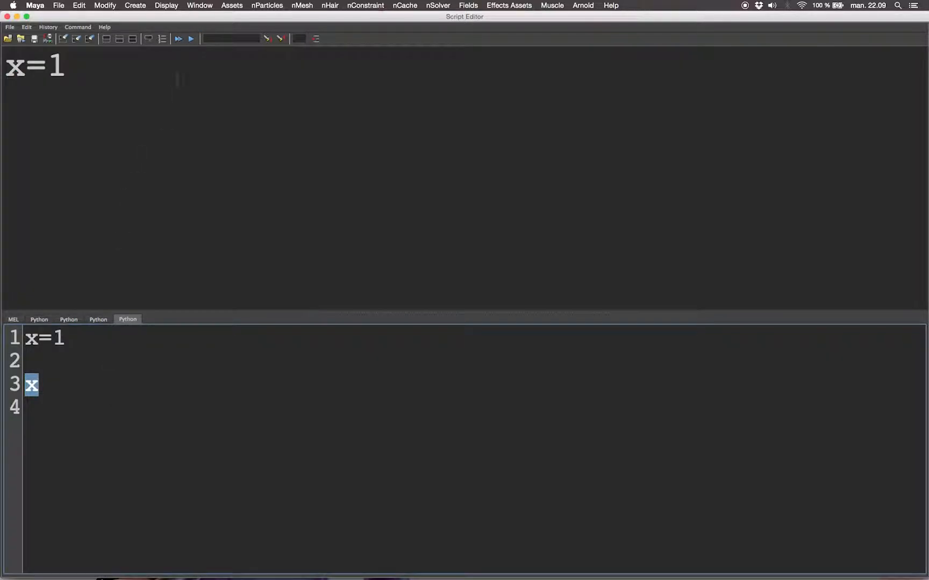
mouse_move(191, 39)
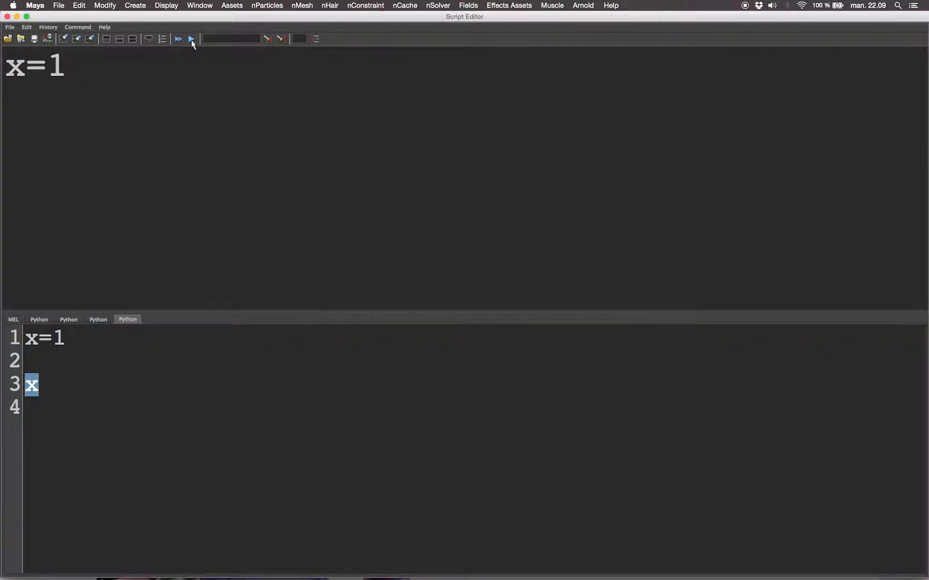
left_click(179, 39)
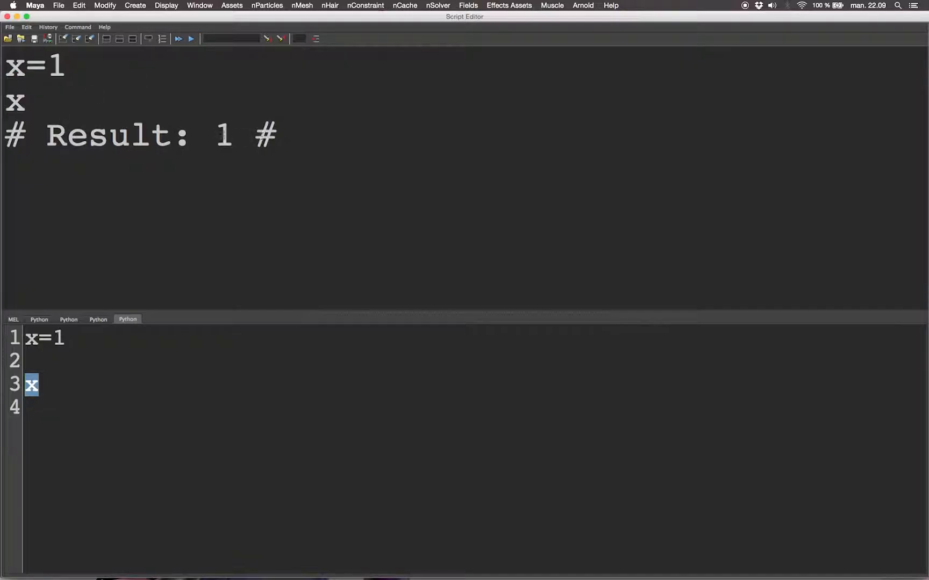
double_click(224, 136)
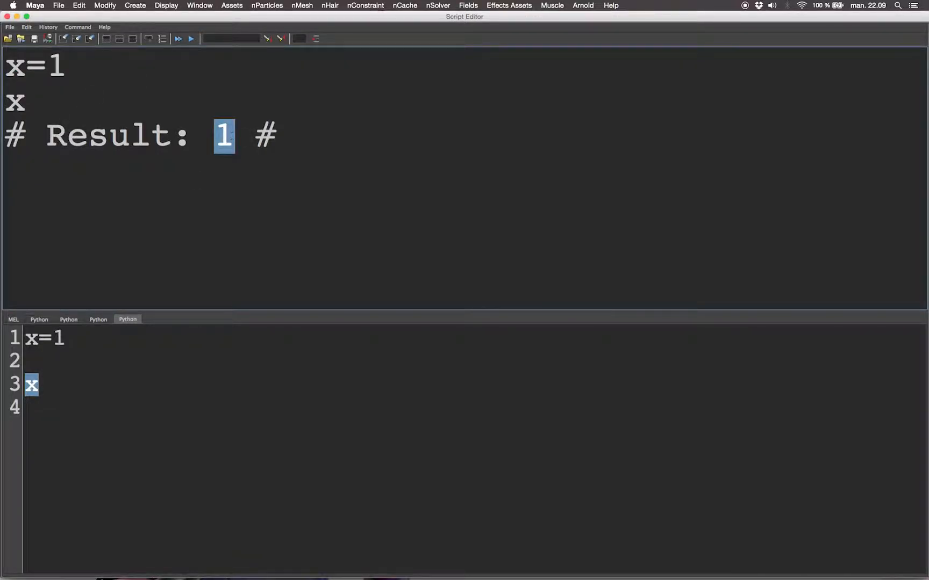
- Define Y=2, evaluate x+Y to get 3, then change it to print x+Y
type("Y=2")
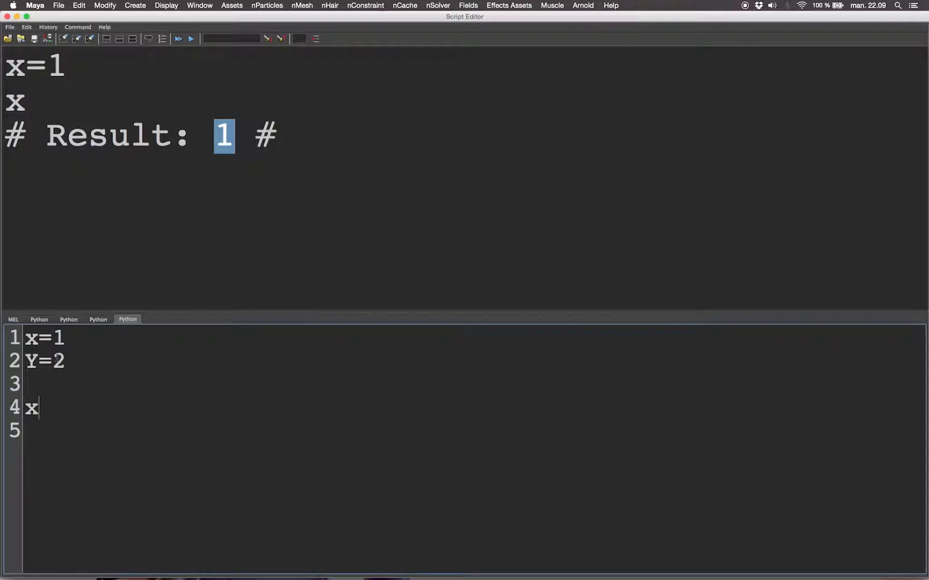
type("+Y")
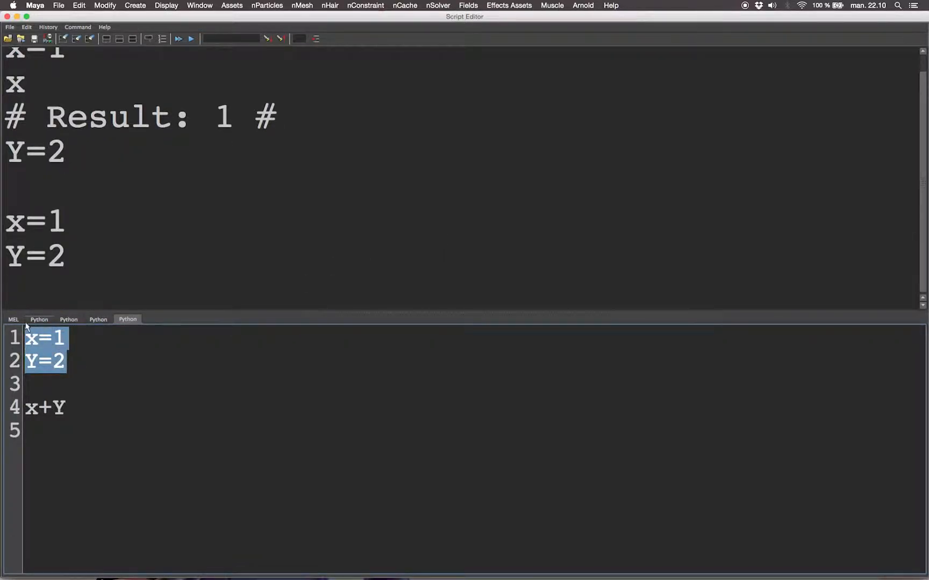
left_click(44, 384)
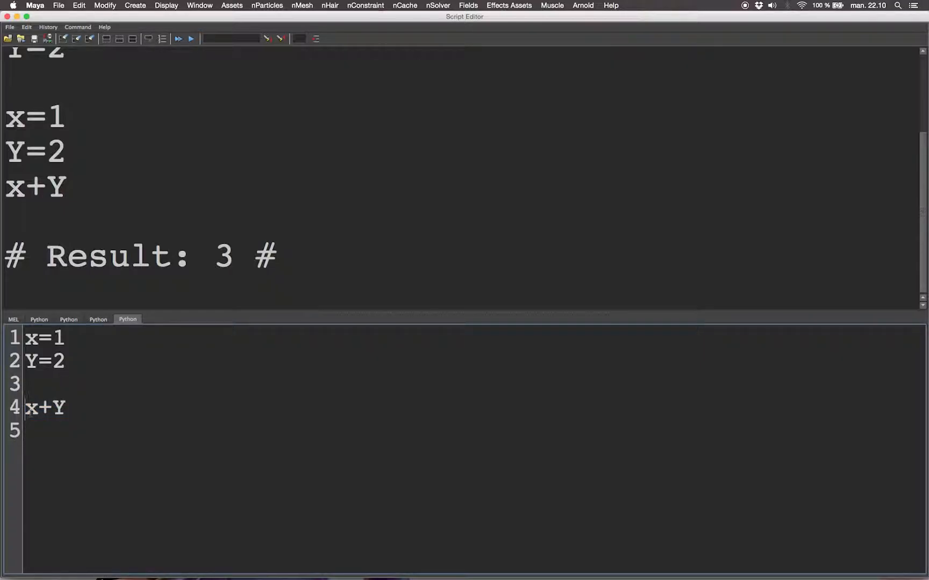
type("print")
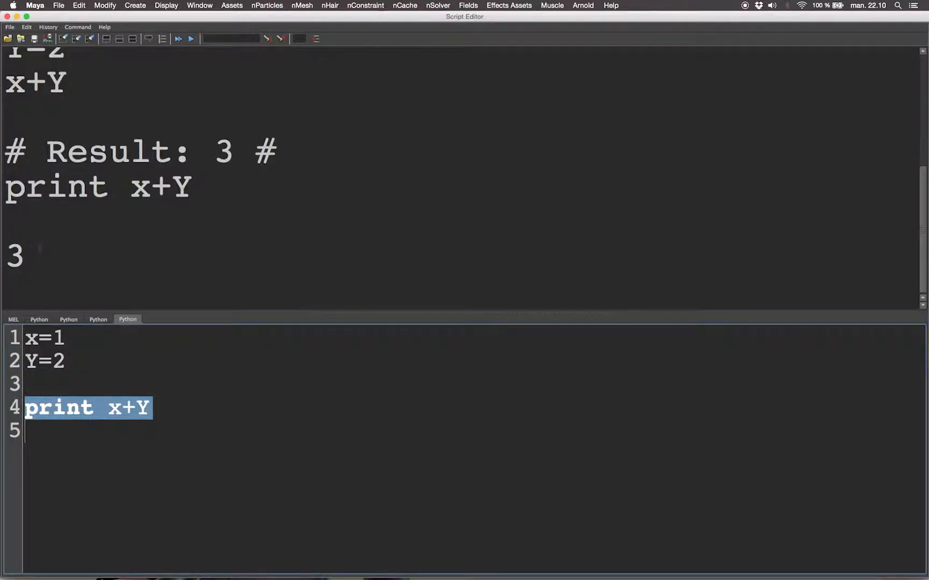
- Extend line 4 to print x+Y+'this is a string', which raises a TypeError
double_click(14, 254)
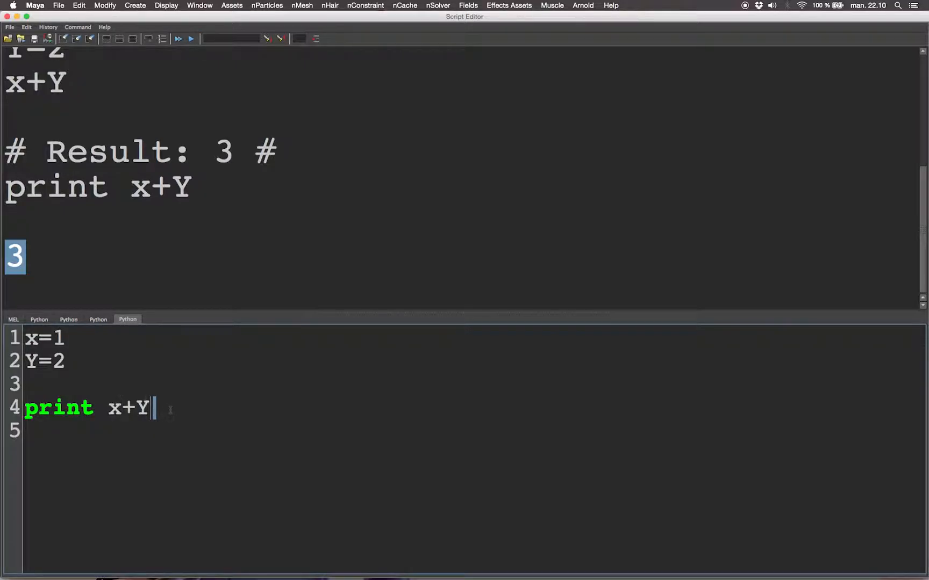
type("+")
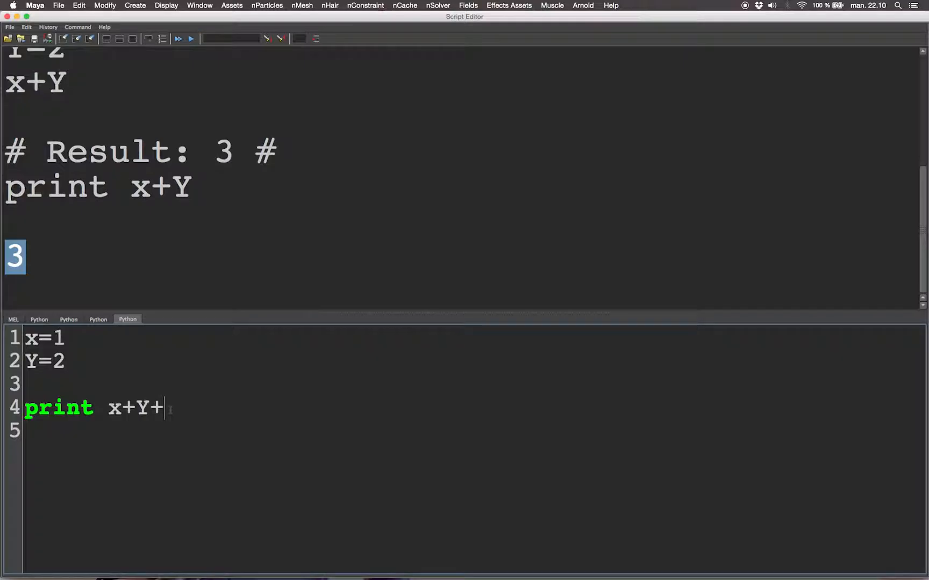
type("''")
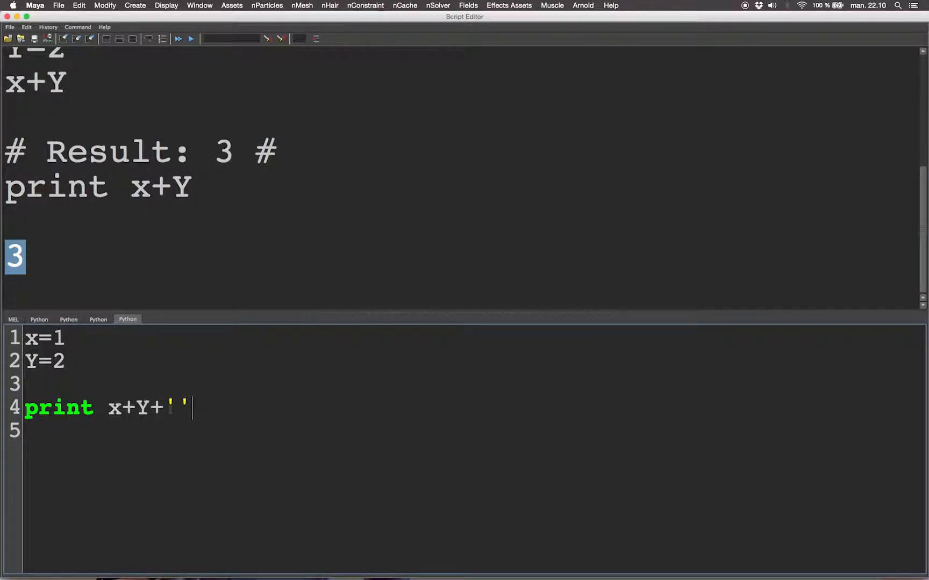
type("this i")
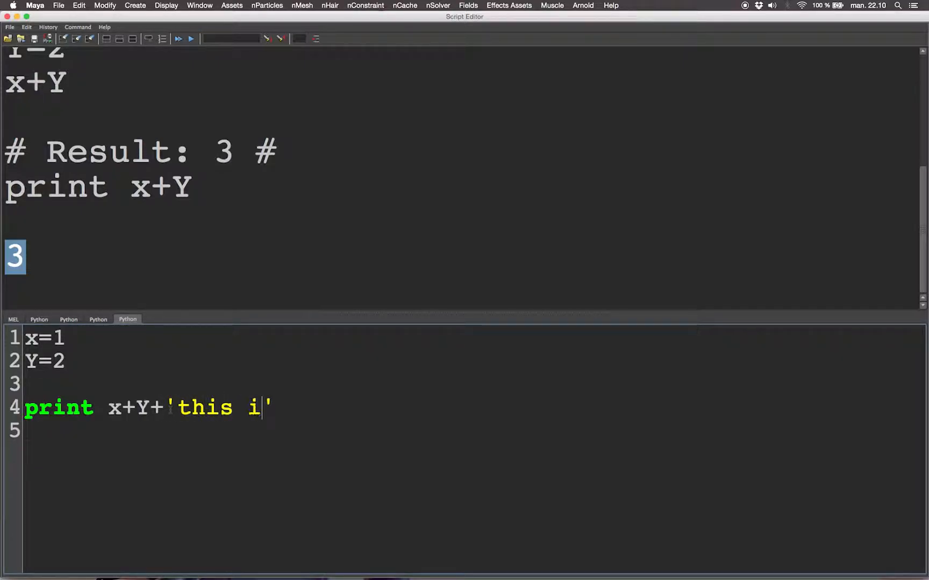
type("s a string")
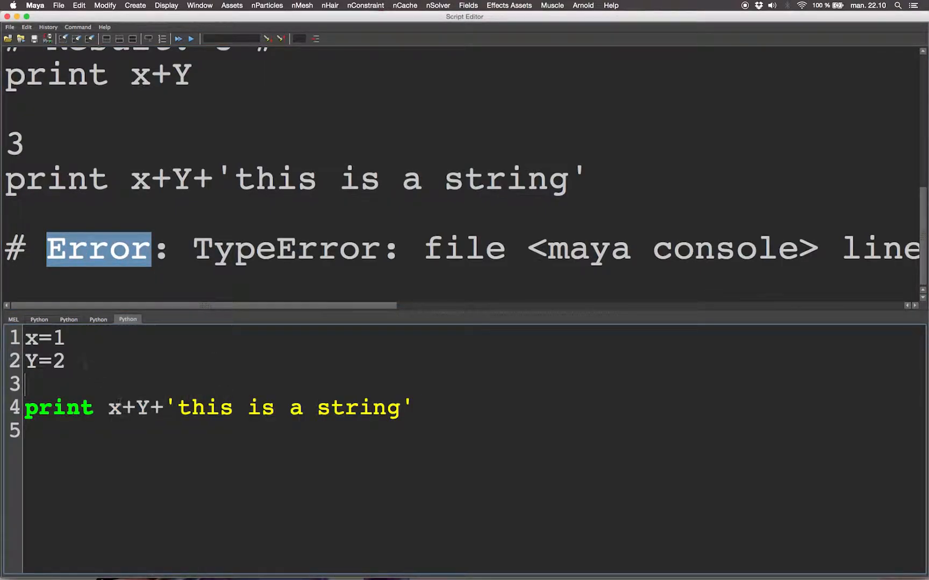
- Add a '# int' comment beside Y=2
double_click(57, 361)
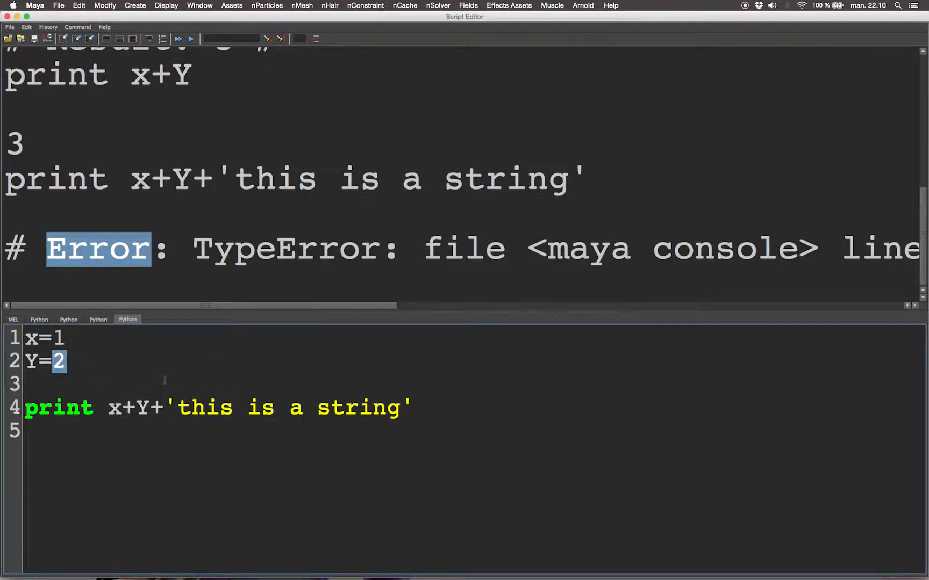
type("# i")
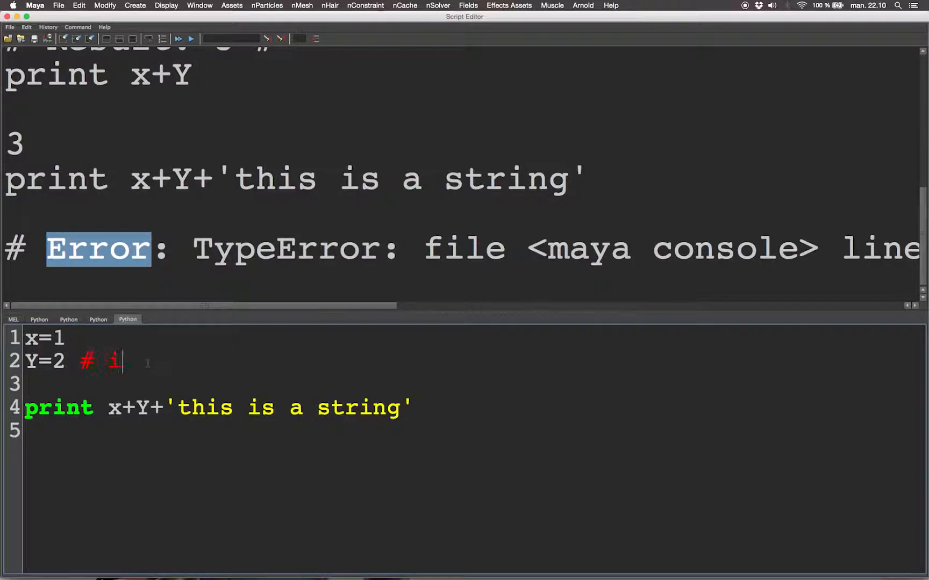
type("nt")
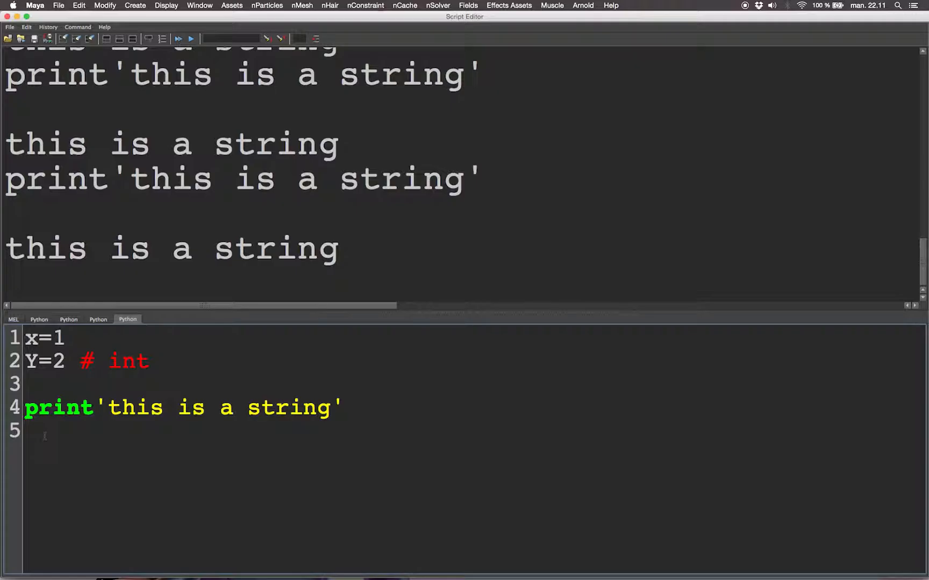
- Define z=1.4 with a '# this is a float' comment and run that line
type("z")
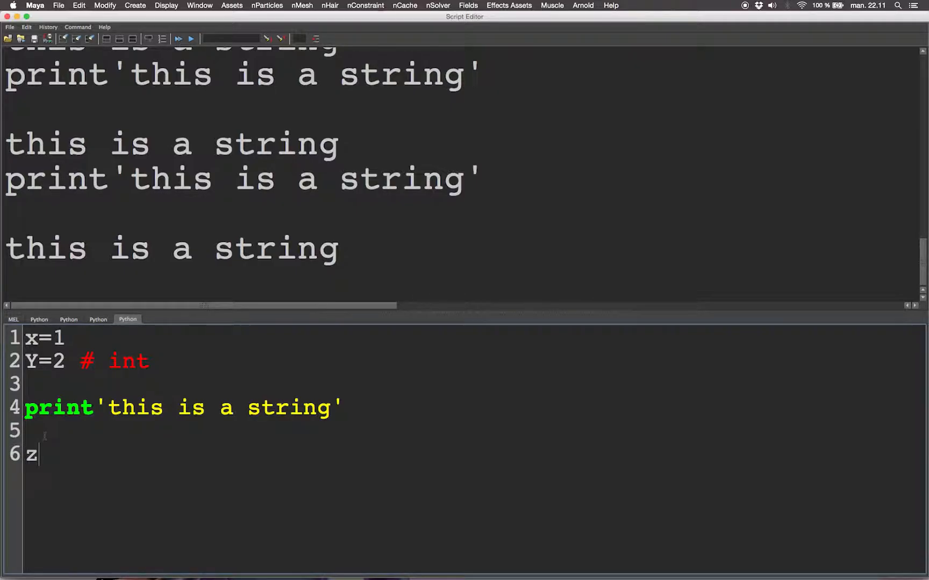
type("=1")
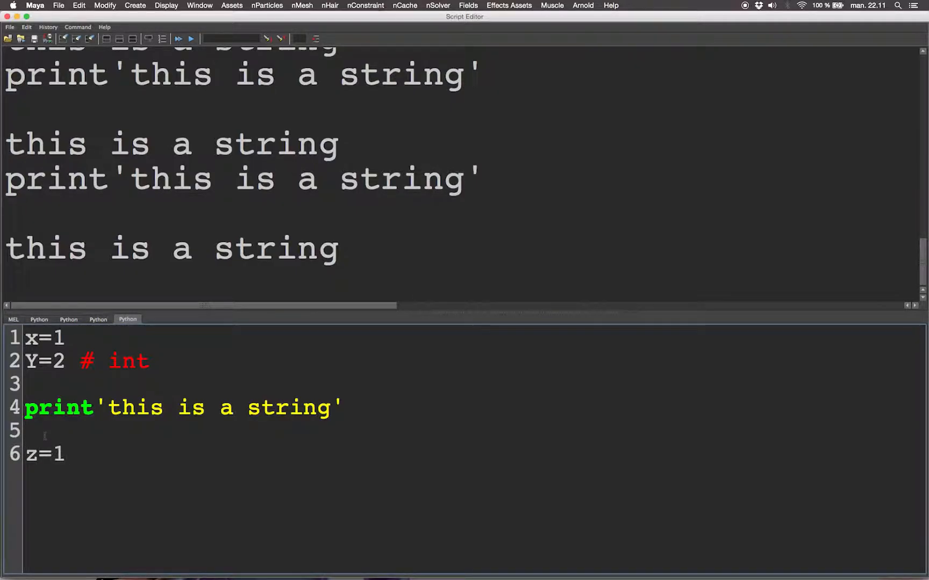
type(".4")
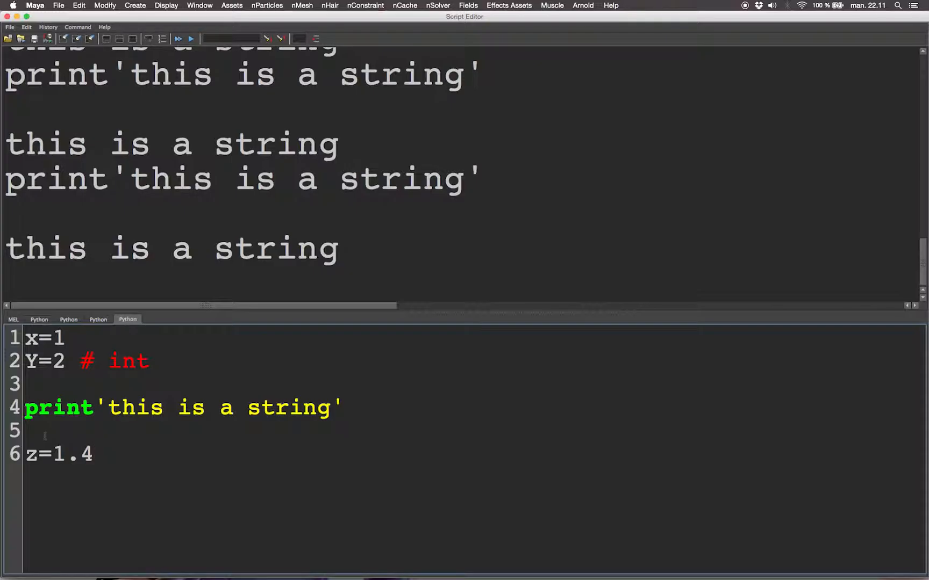
type("# this is")
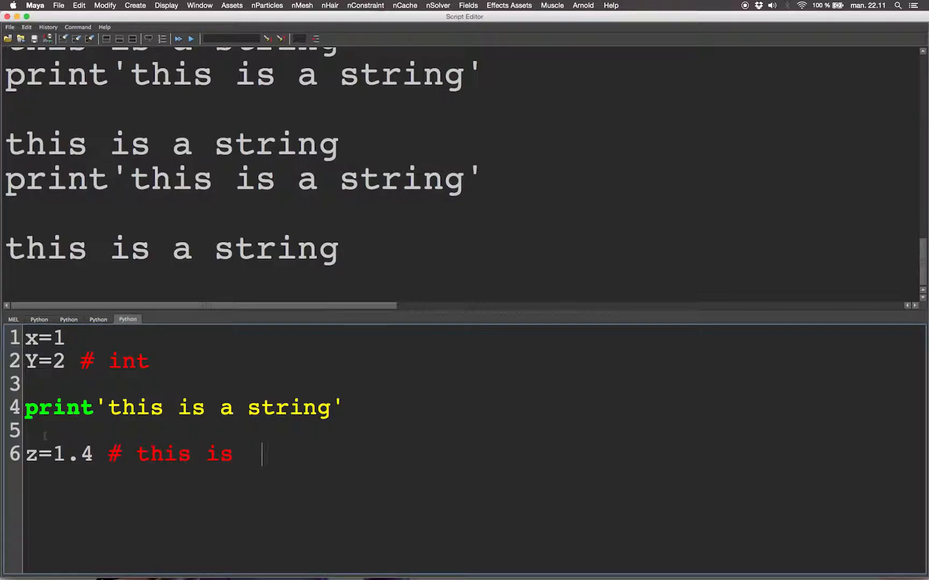
type("a float")
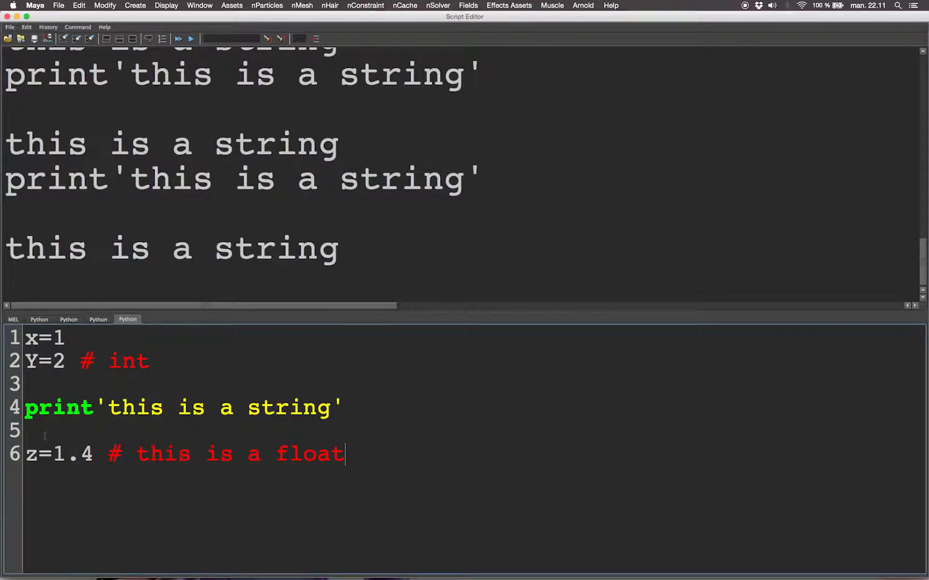
triple_click(178, 454)
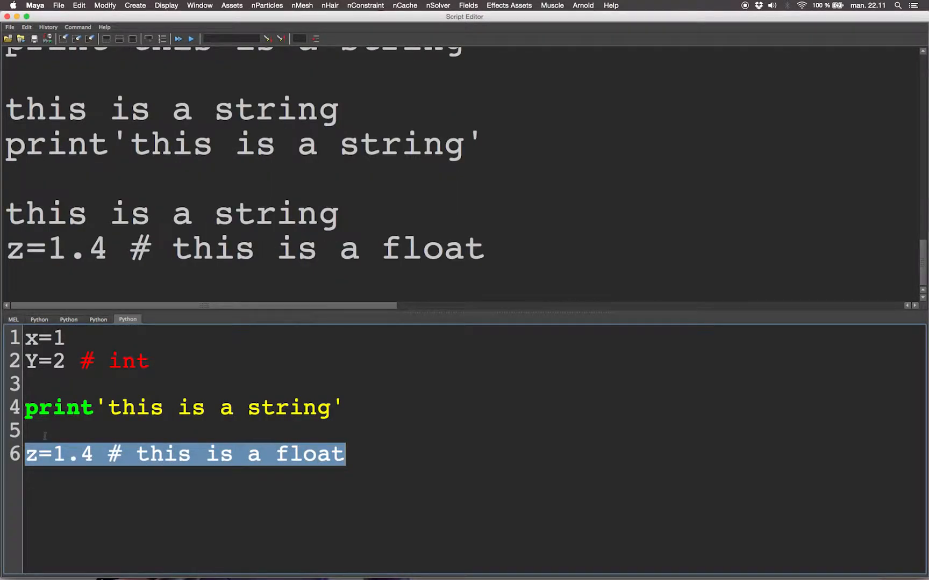
- Add print z so the output shows 1.4
type("pri")
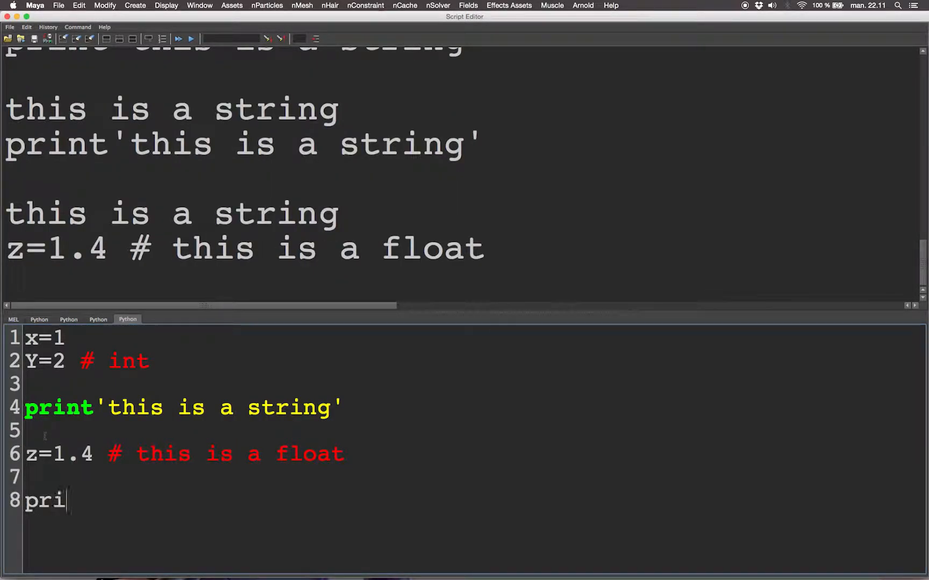
type("nt z")
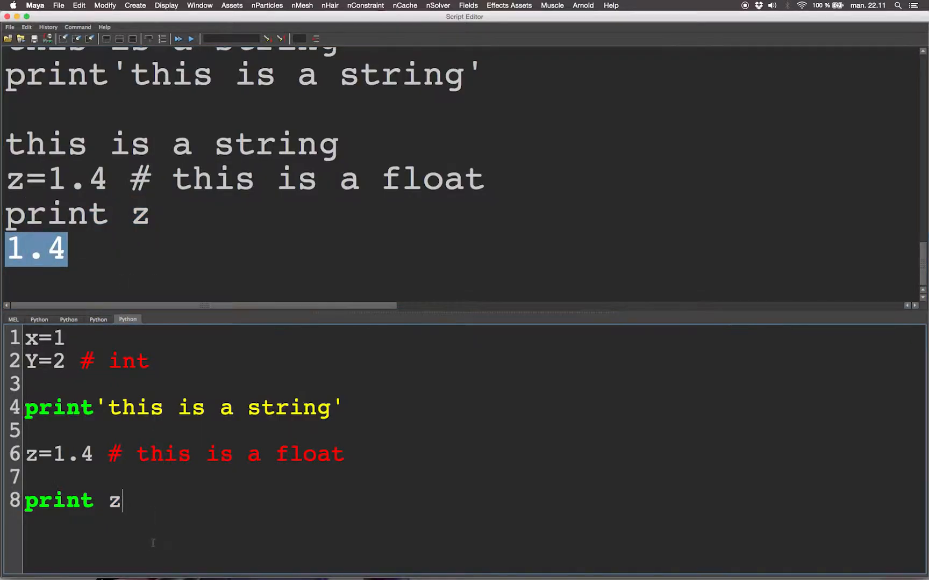
- Write print z+y+x with a lowercase y, which raises a NameError
key("Return")
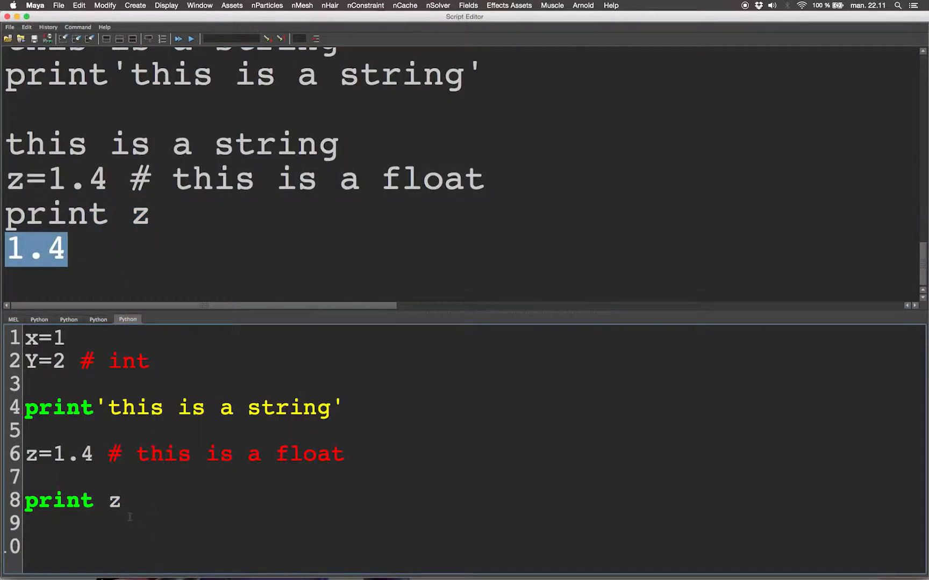
type("print z")
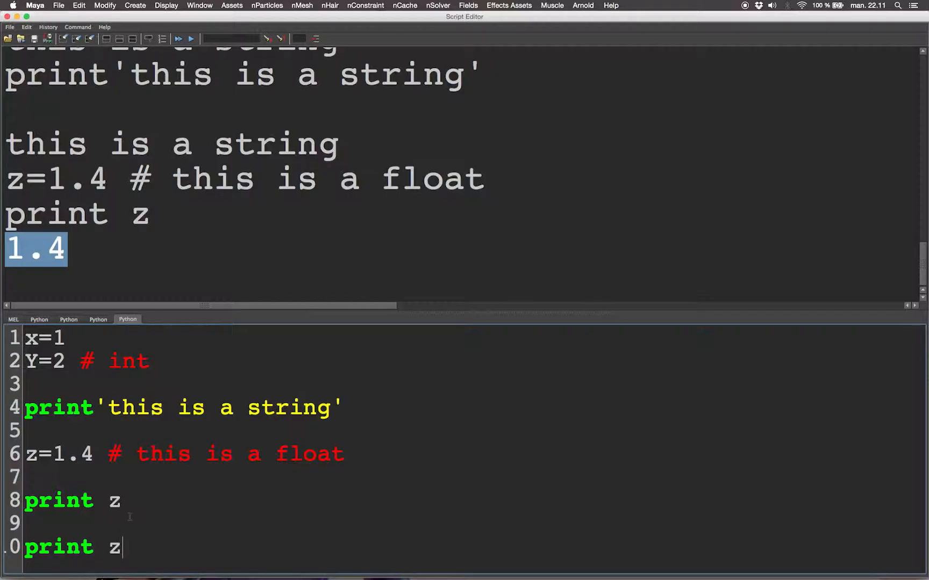
type("+")
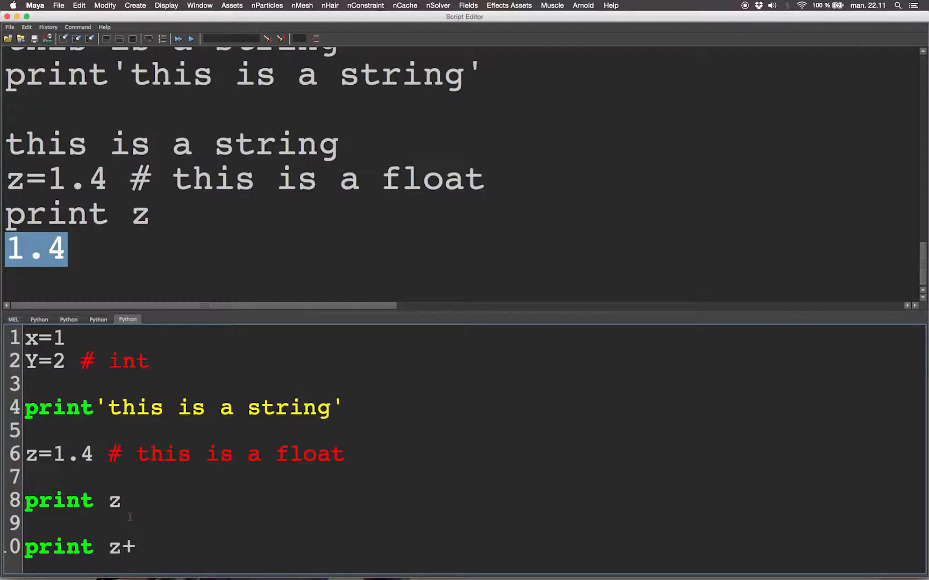
type("y")
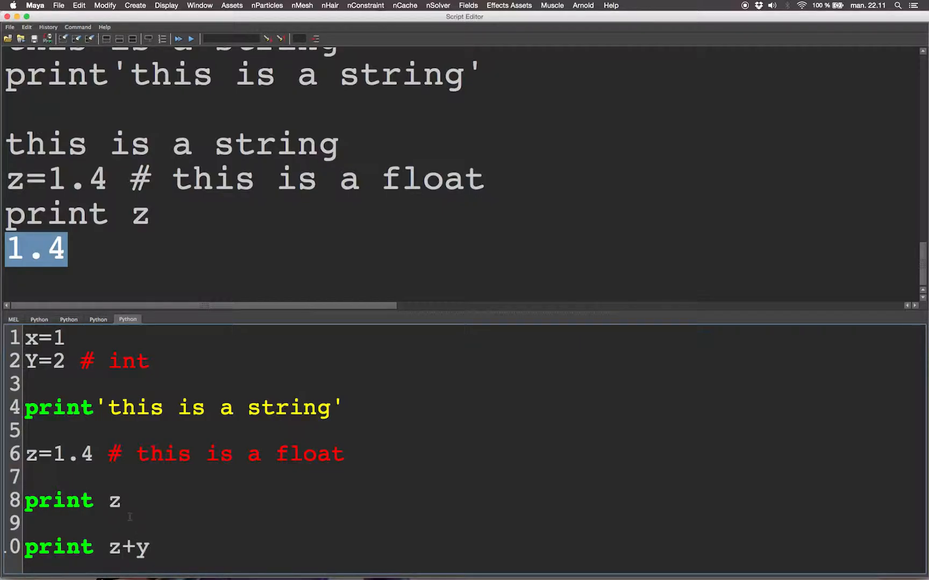
type("?x")
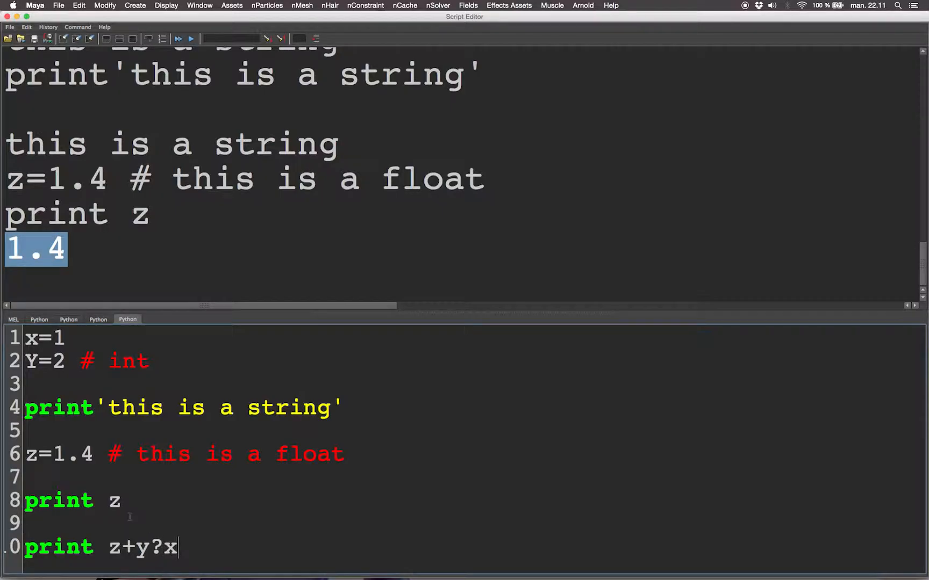
type("+")
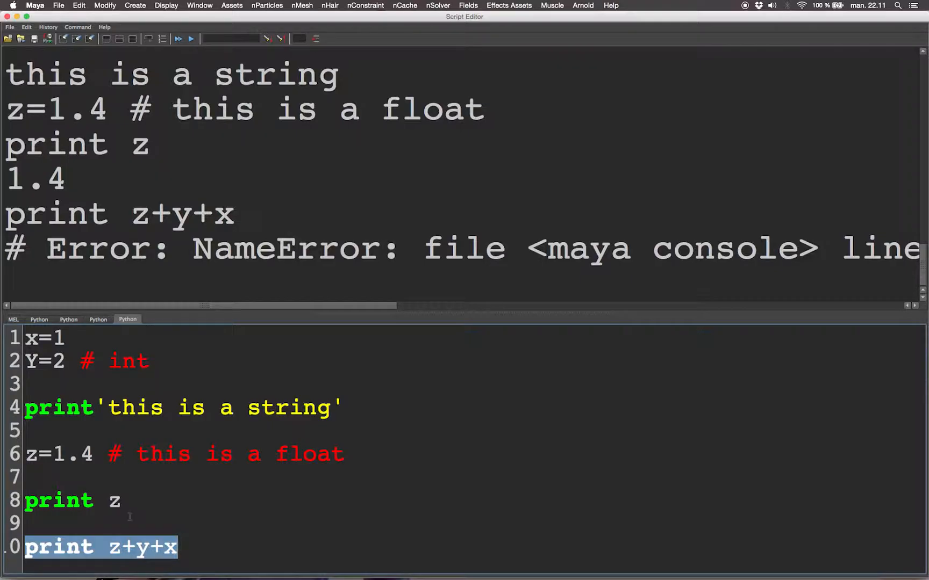
scroll("right", 3)
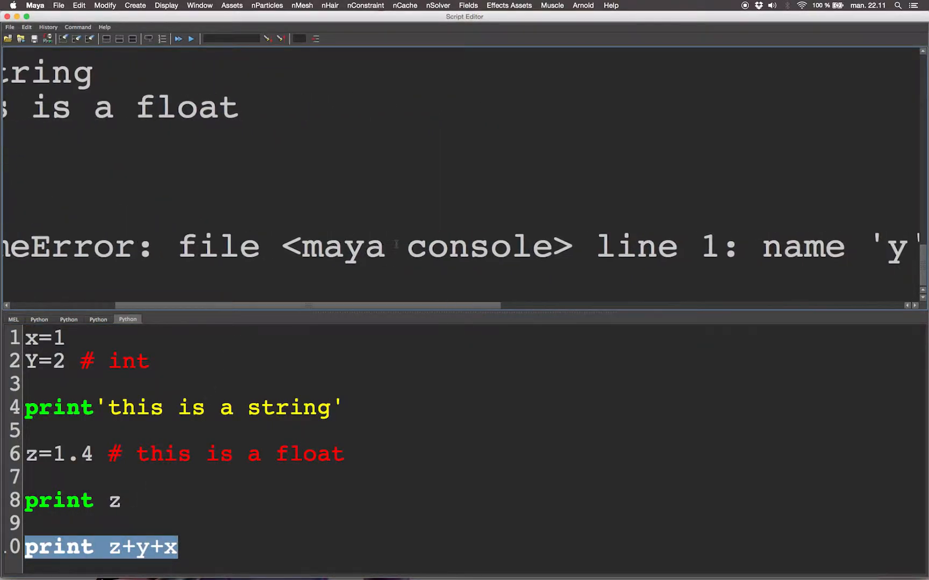
scroll("right", 3)
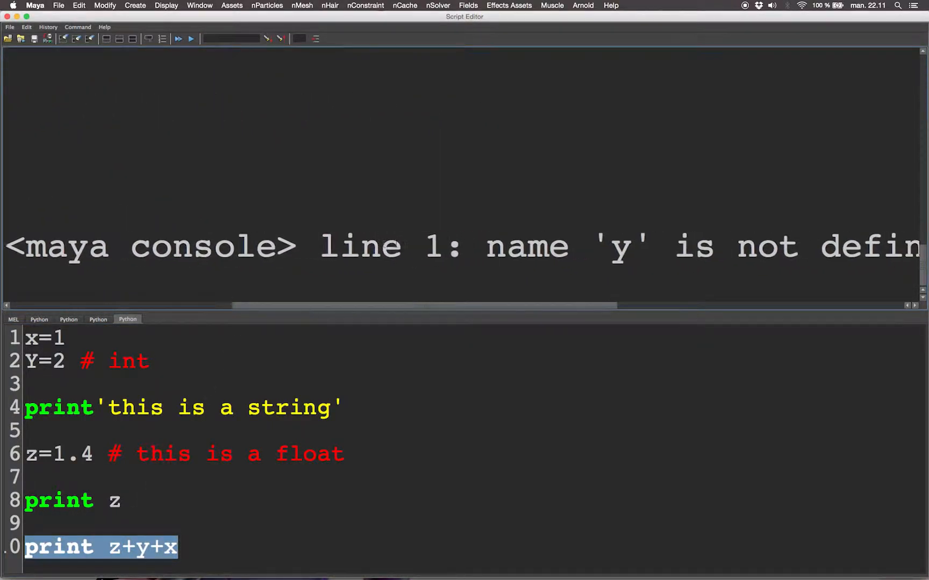
scroll("right", 3)
type("Y")
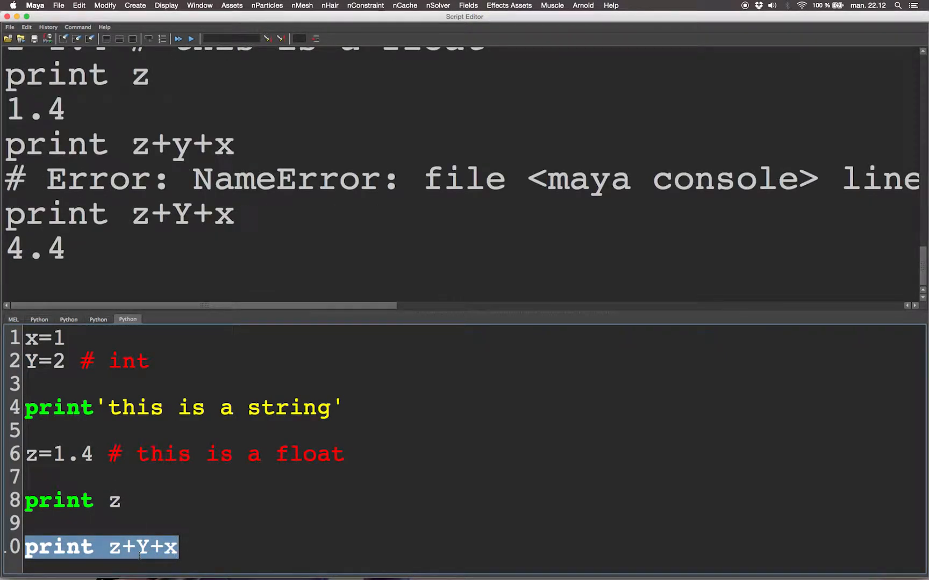
- Correct the variable name to capital Y so the sum prints 4.4
left_click(160, 547)
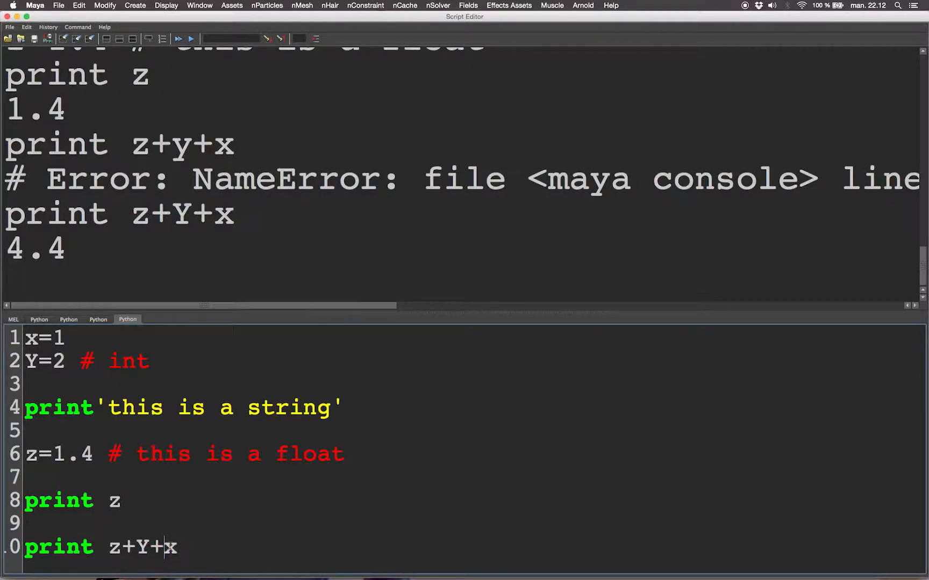
double_click(36, 248)
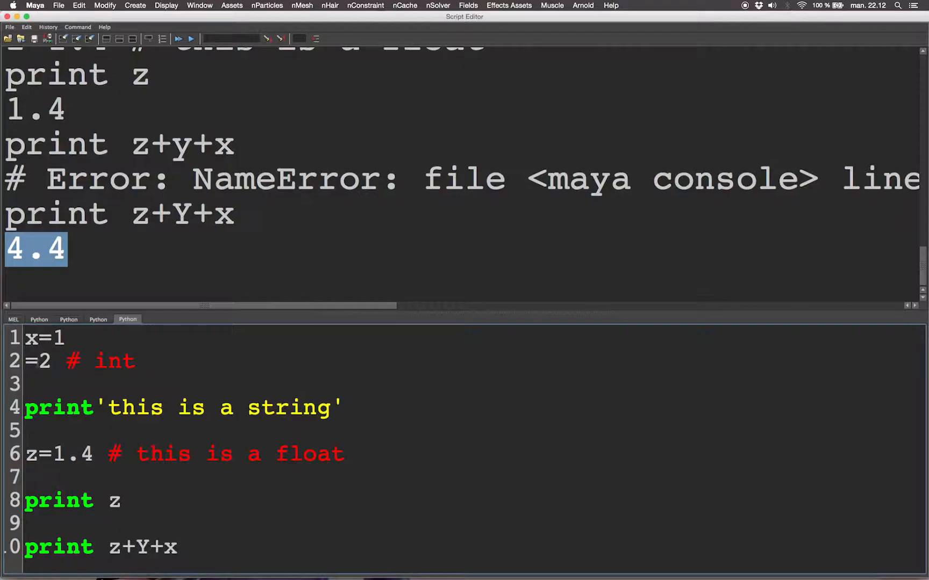
type("y")
left_click(470, 338)
type("impor")
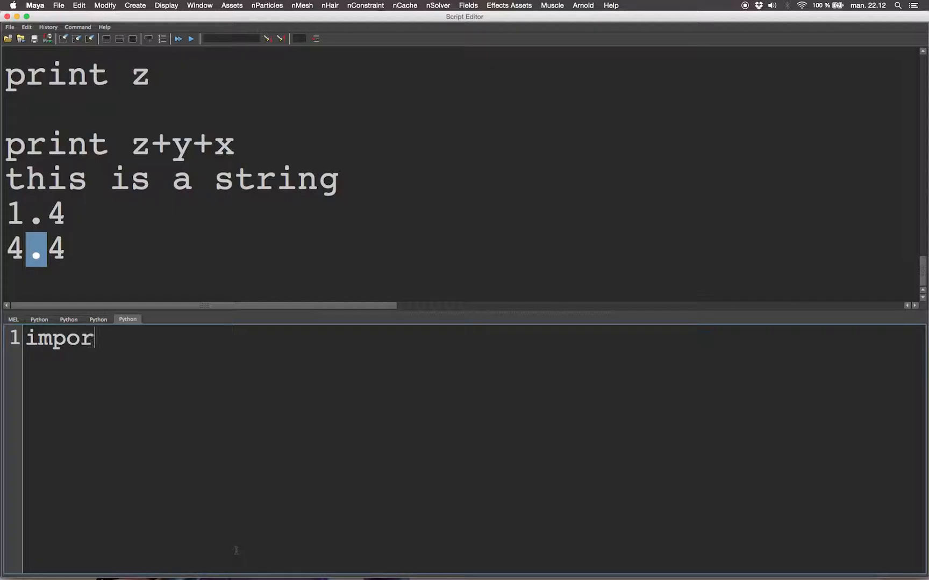
- Write 'import maya.cmds as cmds' followed by a cmds.sphere() call
type("t maya.")
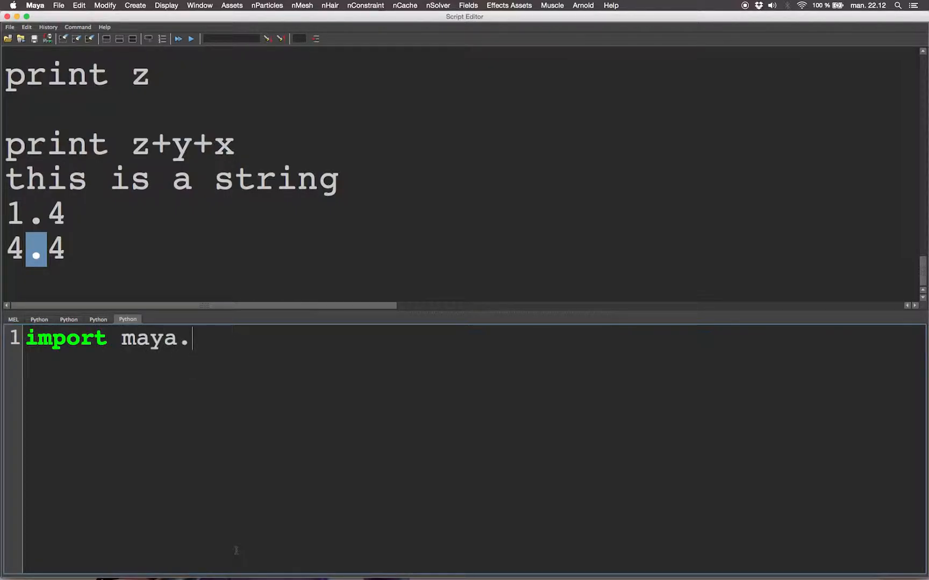
type("cmds as")
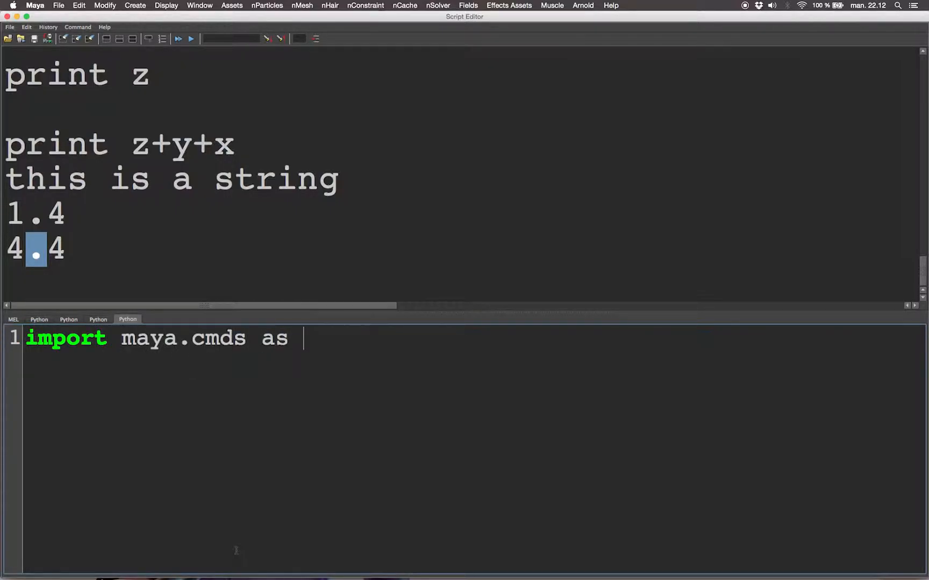
type("cmds")
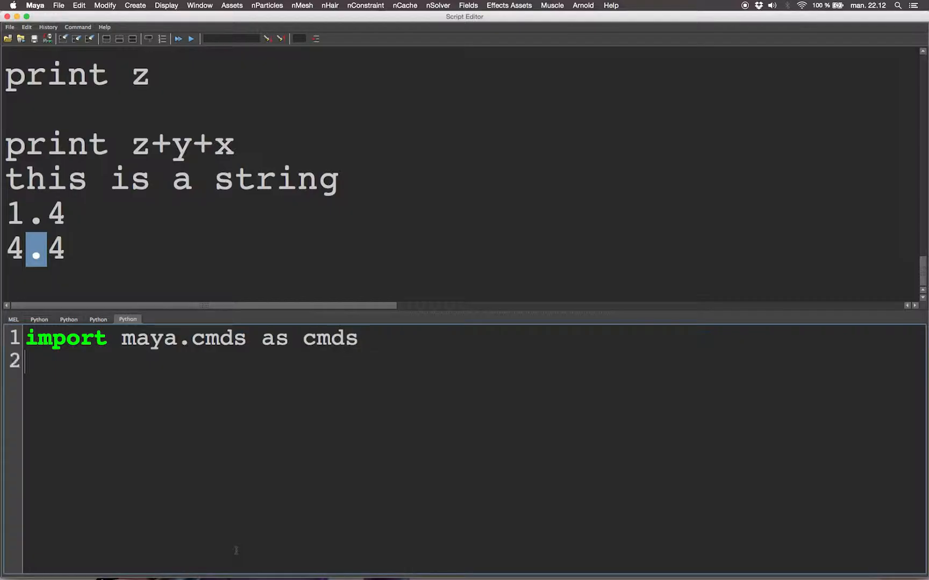
type("cmds.")
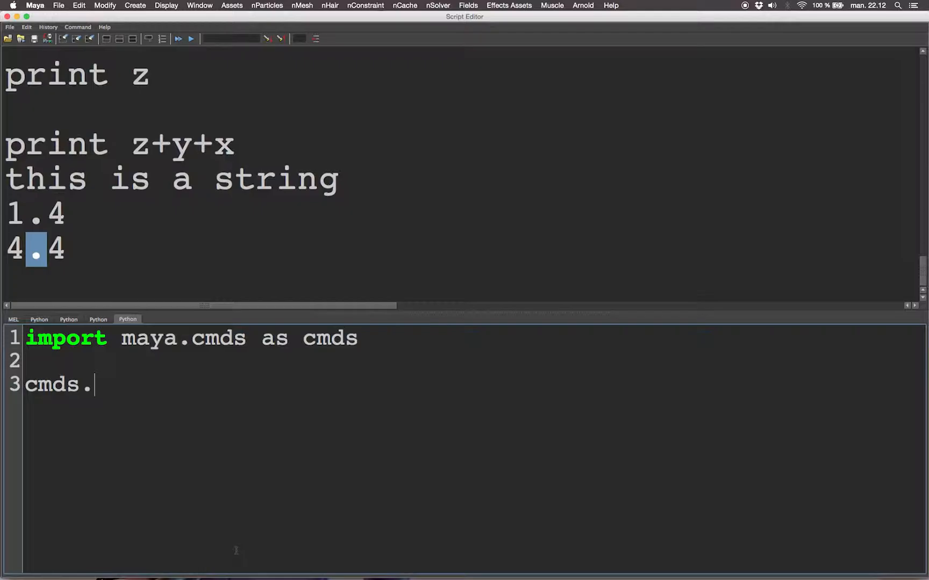
type("sphere()")
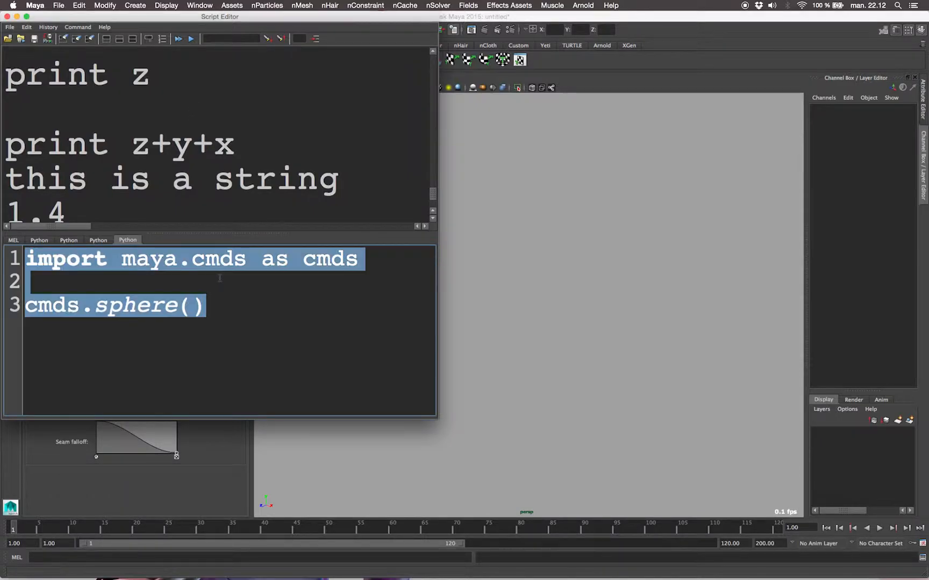
- Run the script to create a sphere and add cmds.delete('nurbsSphere1')
left_click(191, 39)
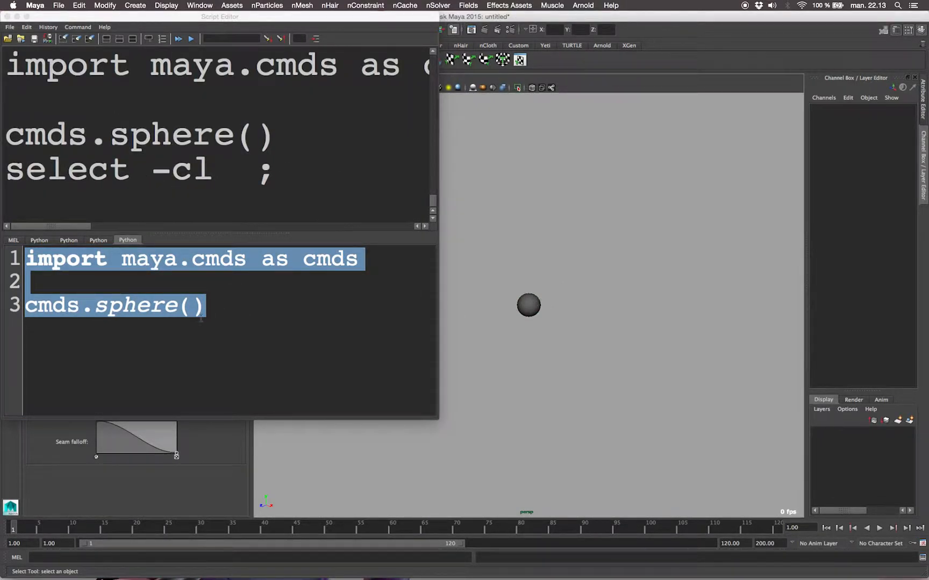
type("cmds")
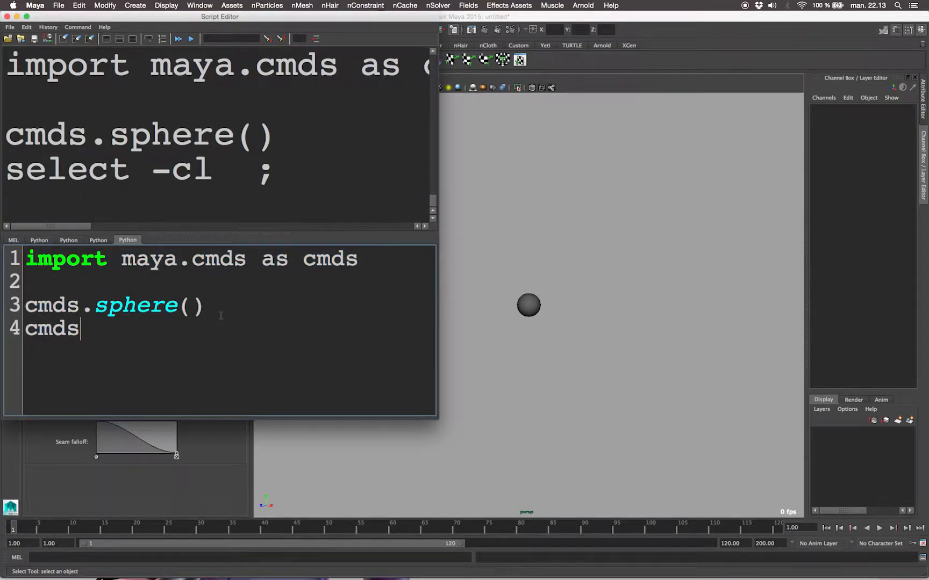
type(".delete)")
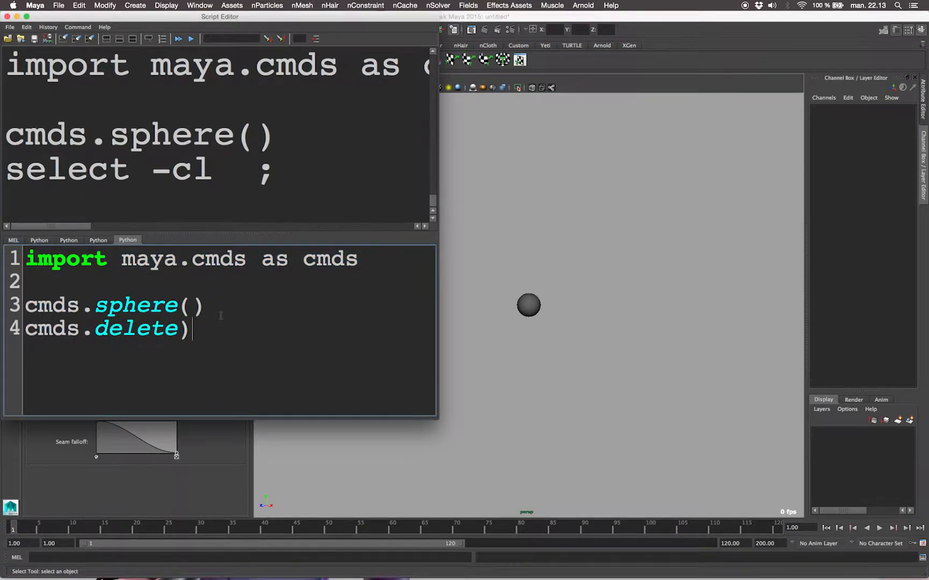
type("(")
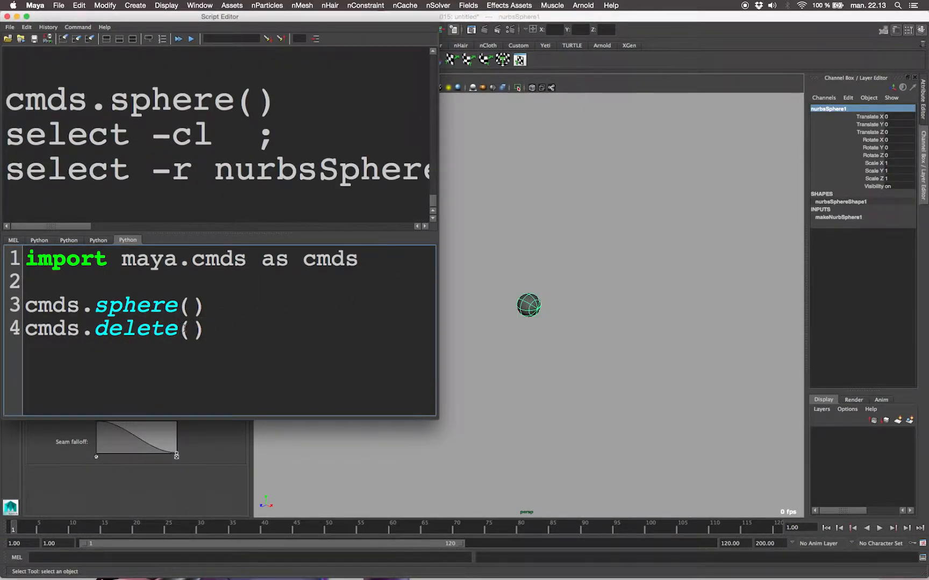
type("'nurbsSphere1'")
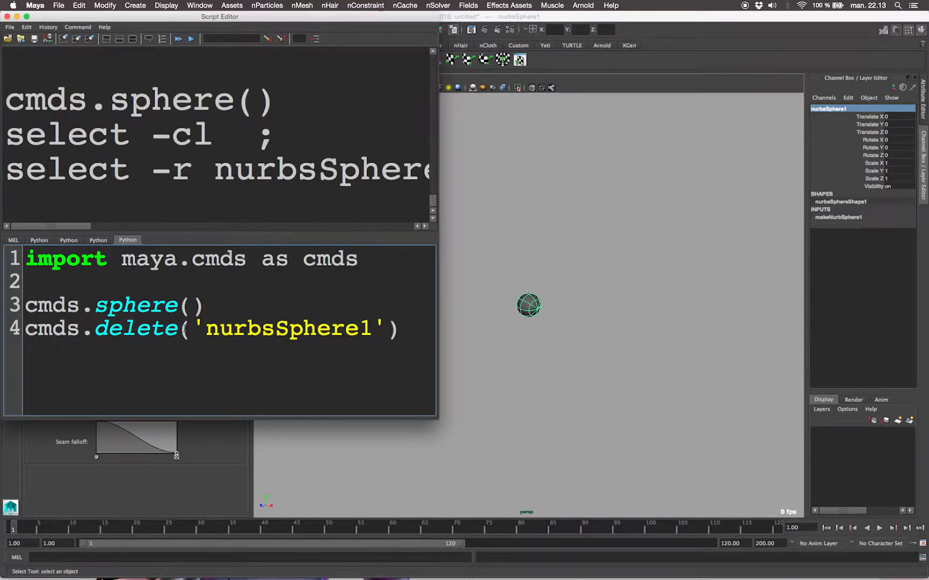
- Run the delete line with the 'nurbsSphere1' string argument to remove the sphere
triple_click(212, 329)
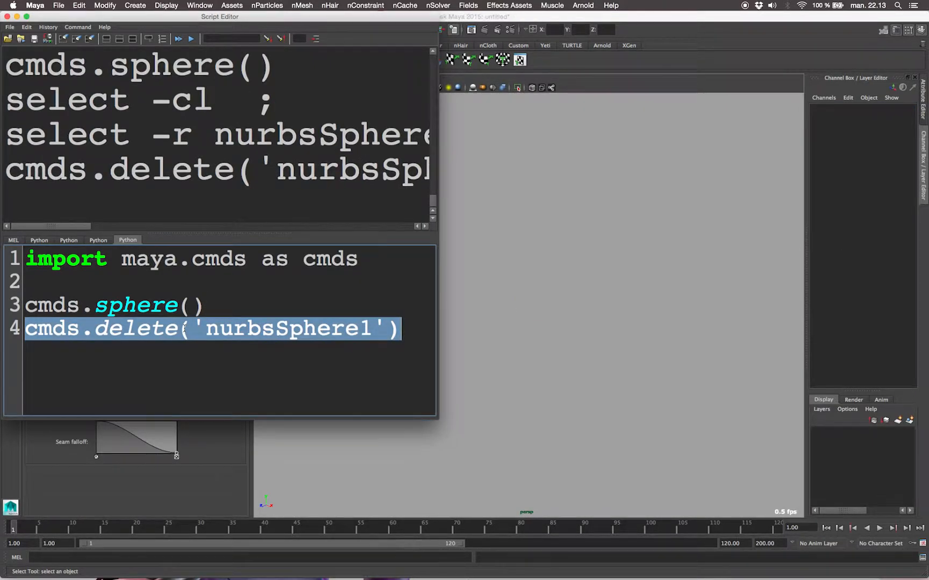
type("s")
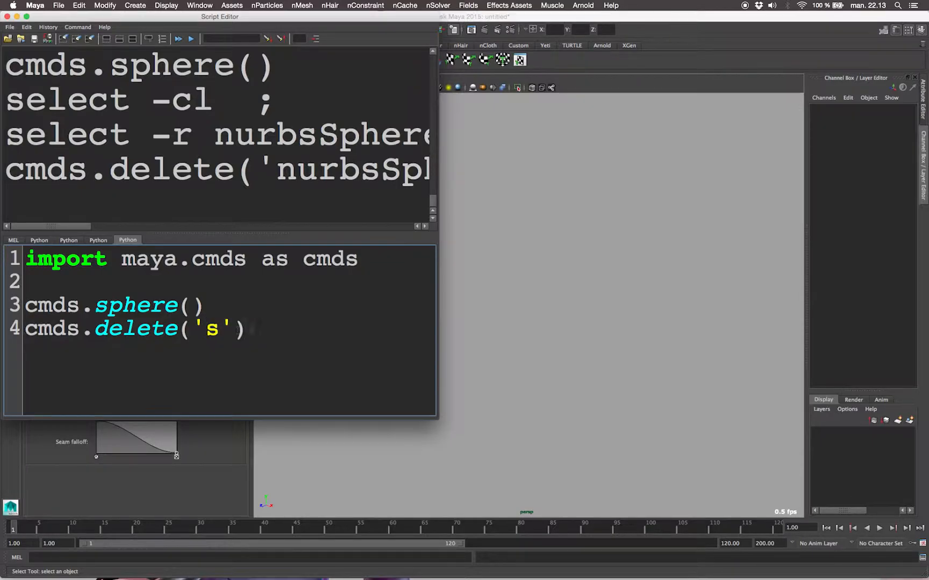
type("tring")
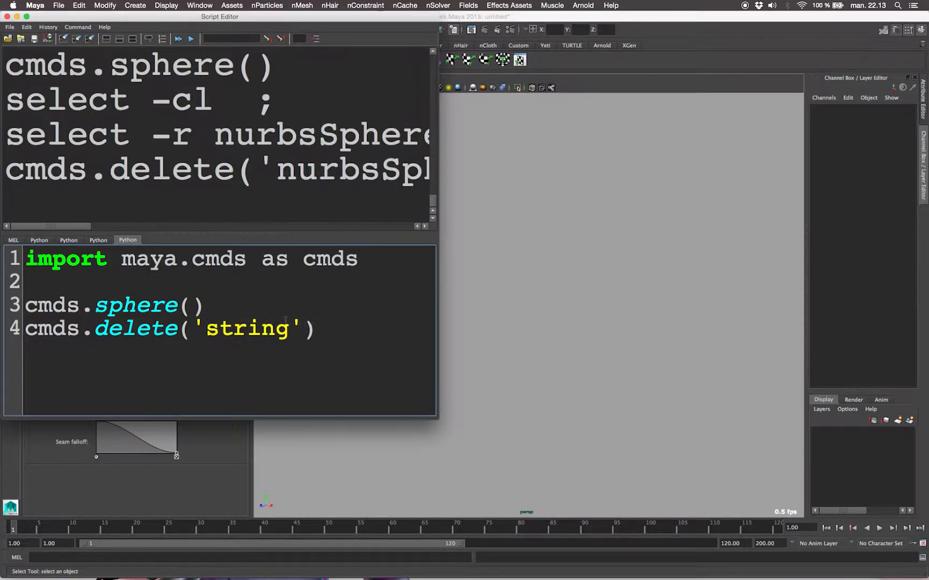
type("nurbsSphere1")
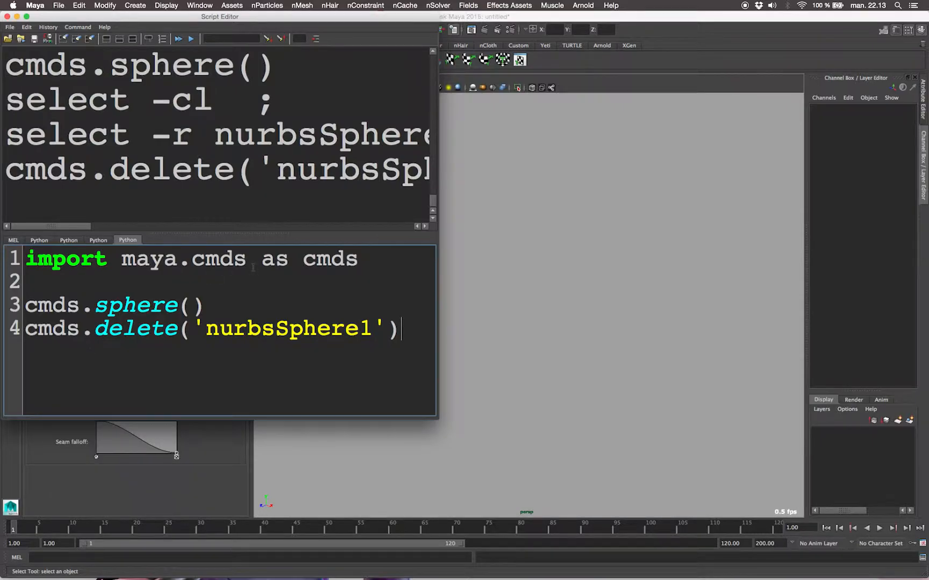
- Rename the cmds alias to bubble throughout and run the script
double_click(329, 259)
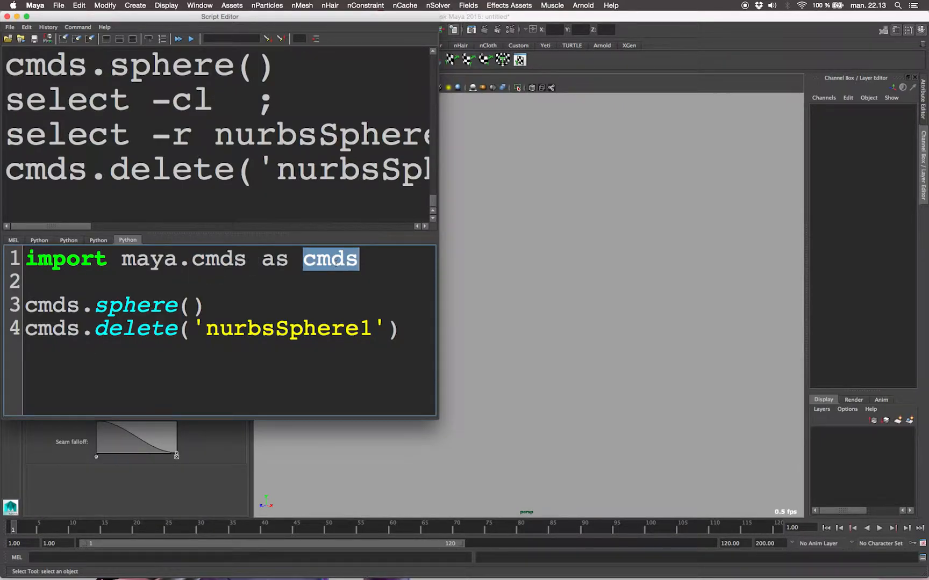
type("bubble")
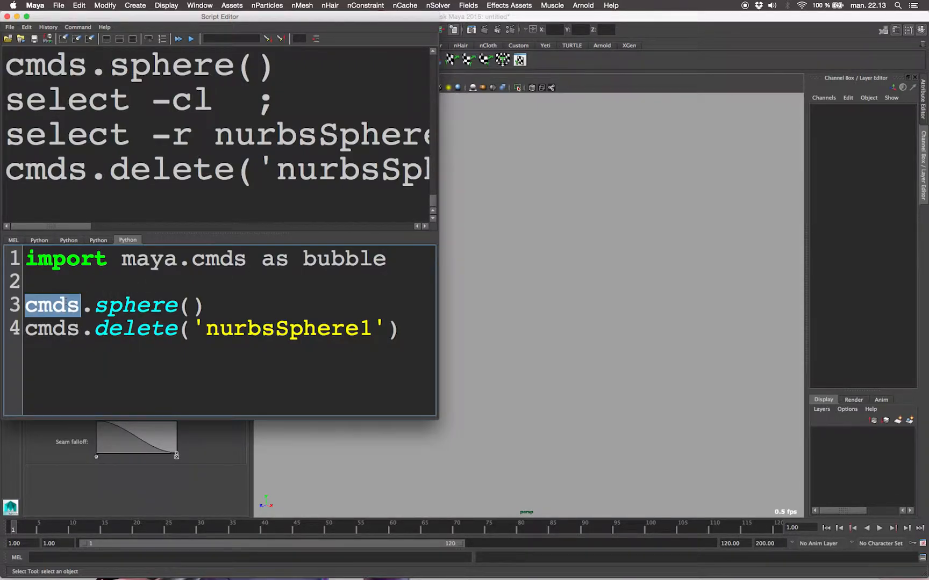
type("bubble")
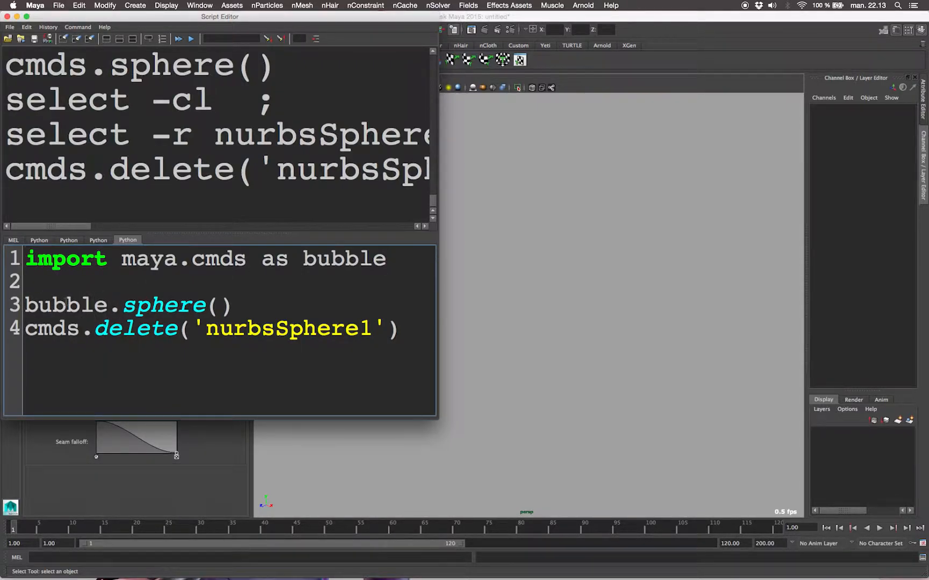
type("bubble")
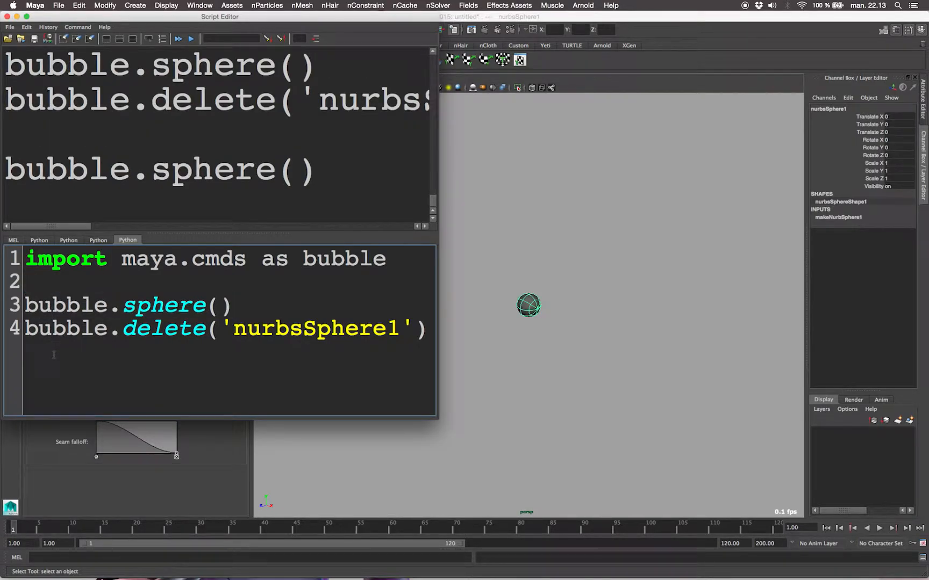
left_click(190, 38)
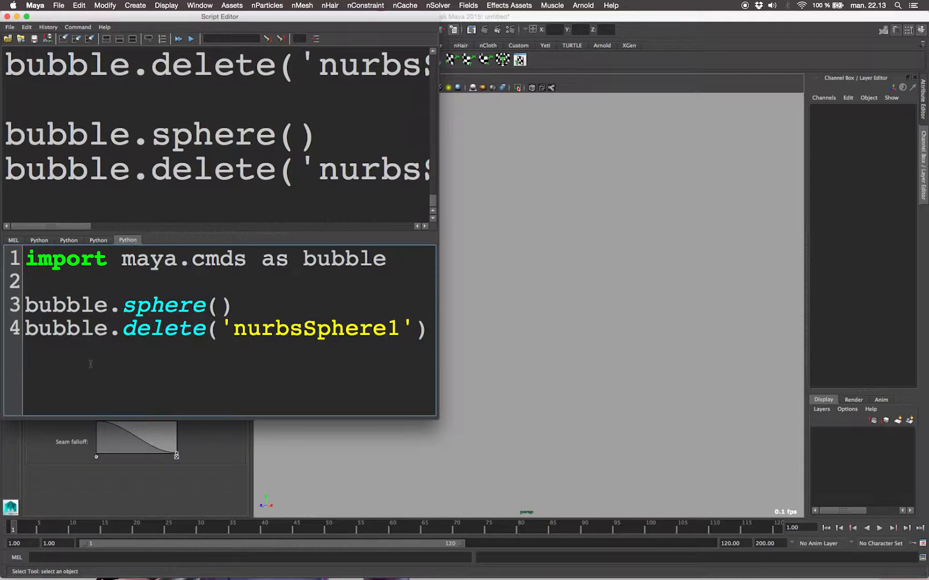
left_click(191, 39)
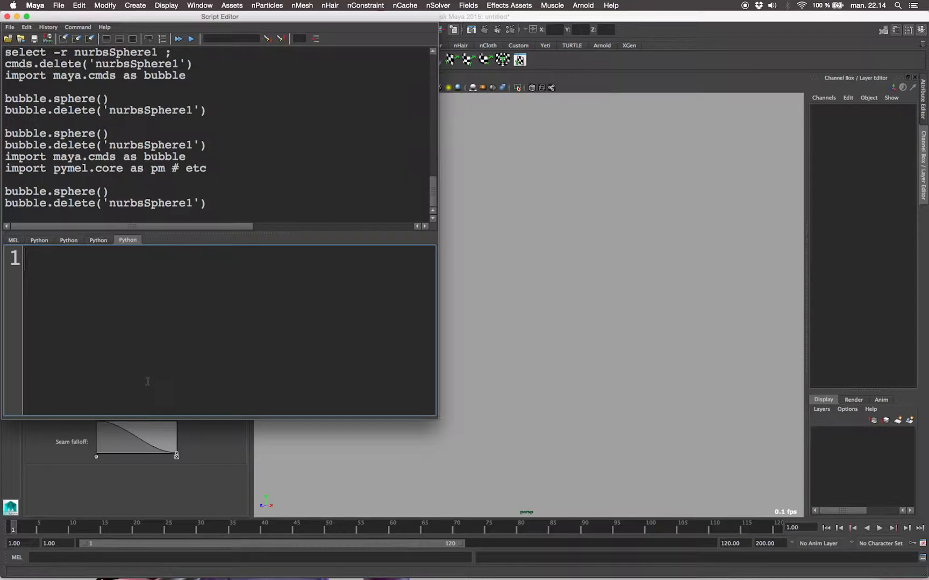
- Write cmds.sphere() to create a sphere, then cmds.select(d=True) to deselect it
type("cmds.sphere")
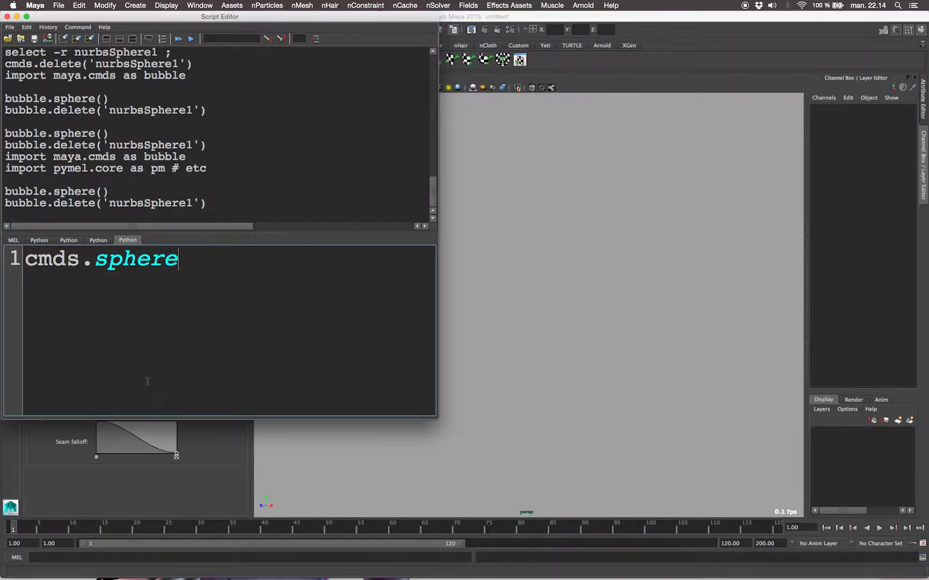
type("()")
type("c")
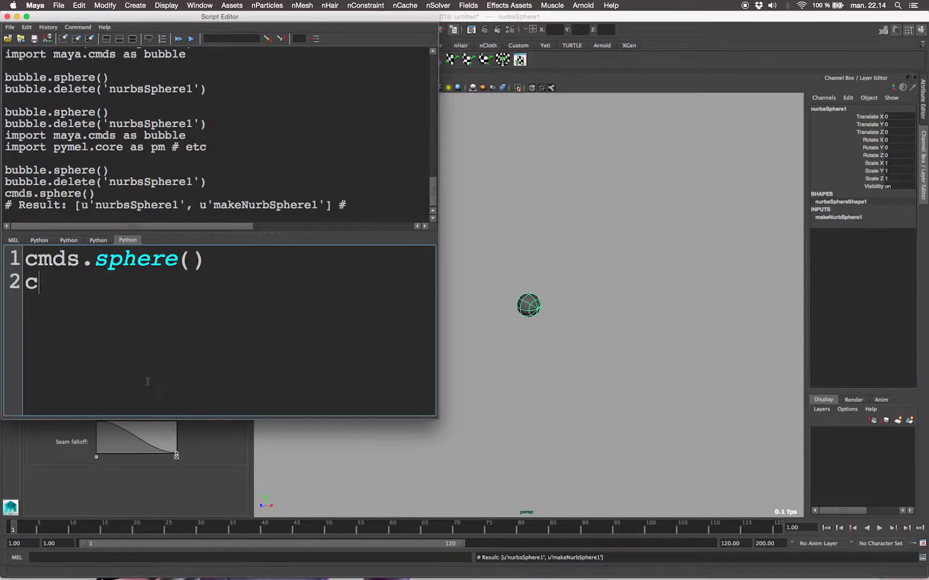
type("mds.select")
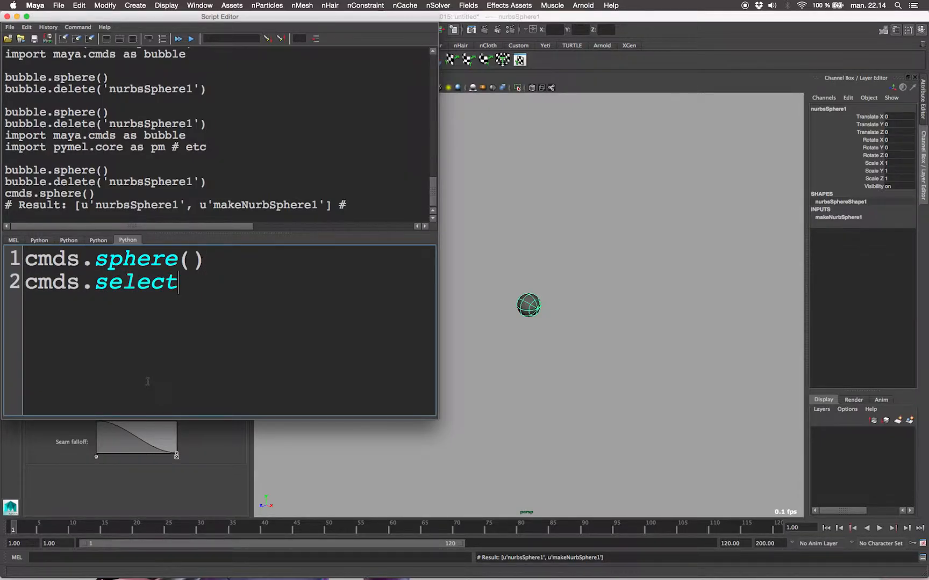
type("(d")
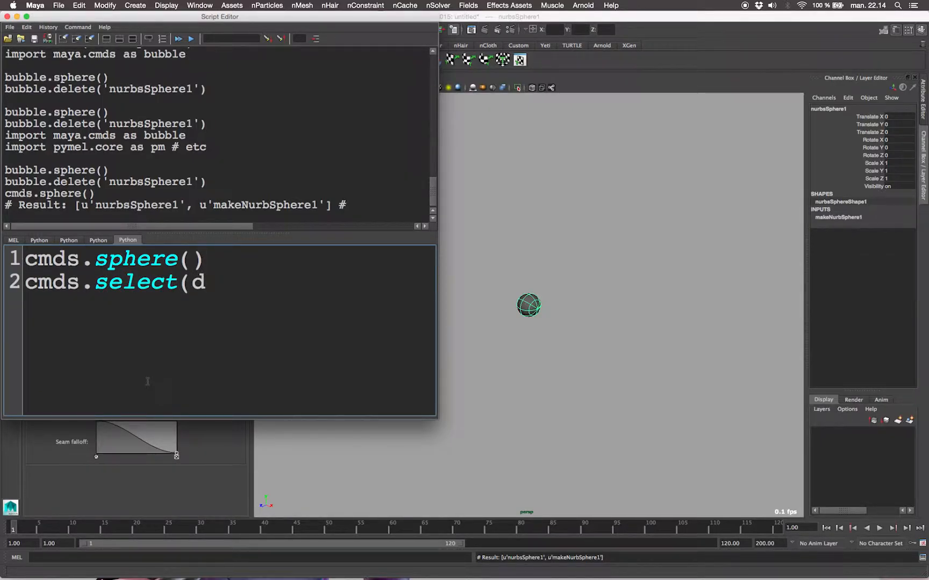
type("=True=")
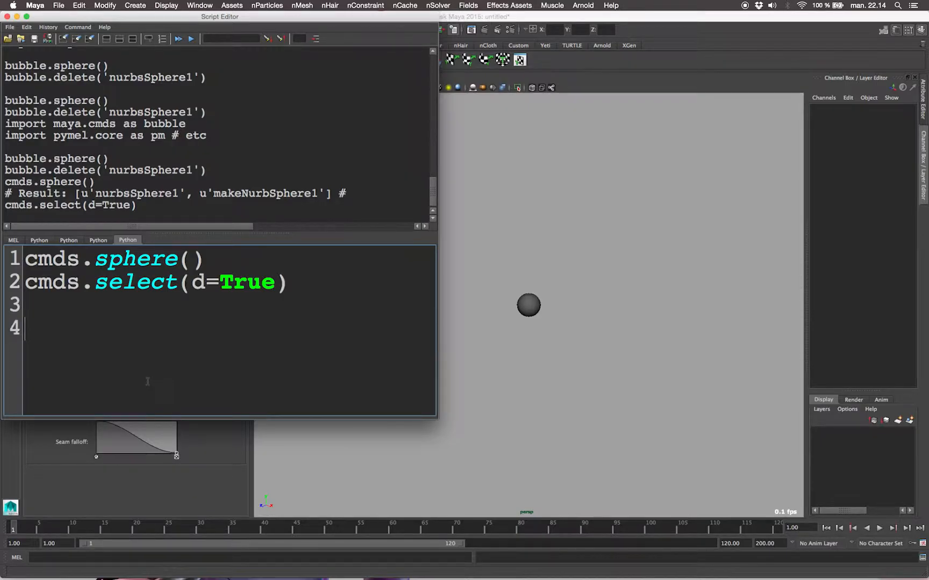
- Write temporary boolean notes: True = 1, False = 0, 1 = yes, 0 = no
type("True and F")
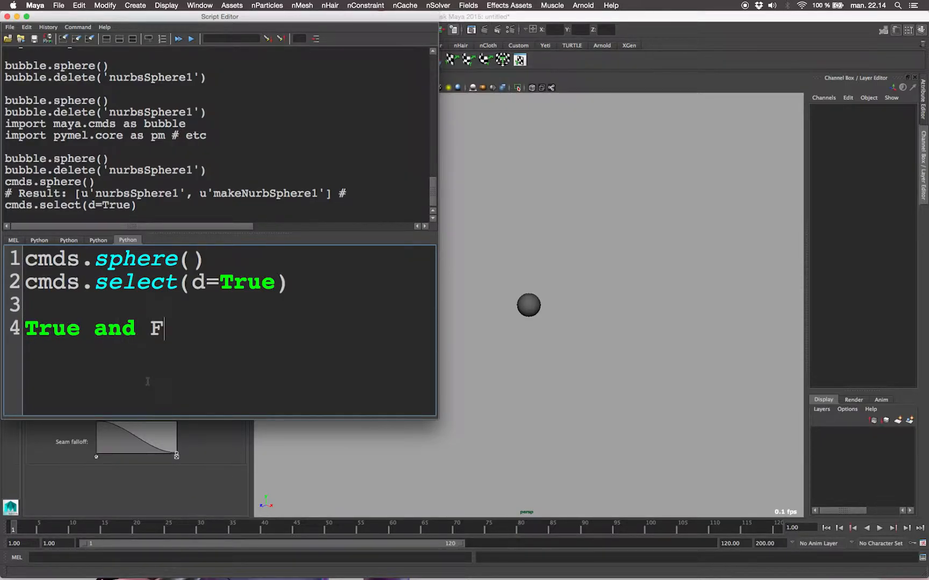
type("alse =")
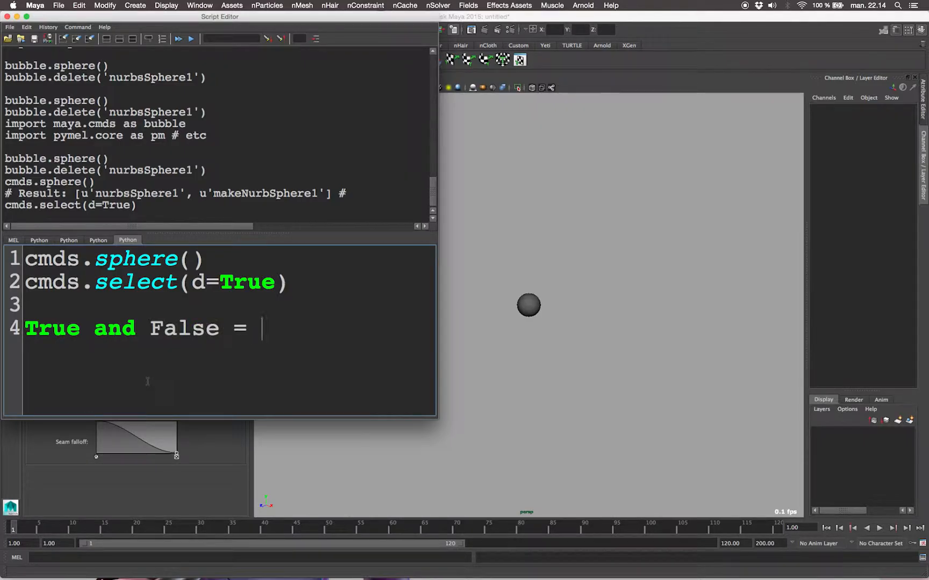
type("bolean")
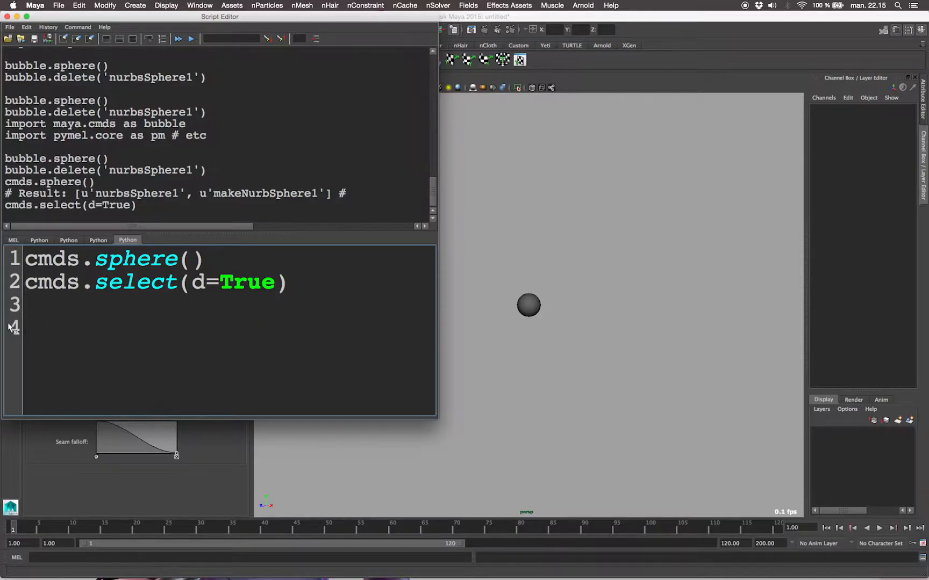
type("True = 1")
type("False")
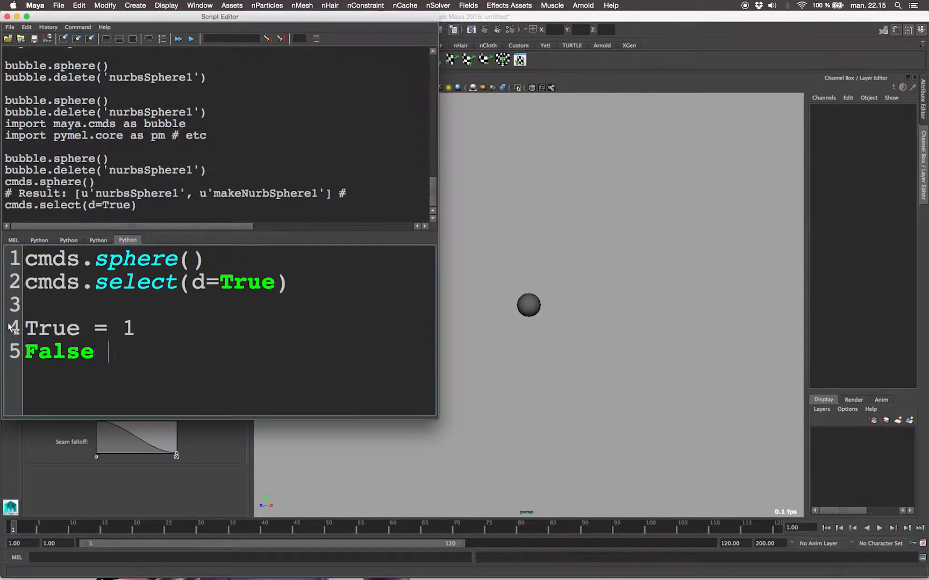
type("= 0")
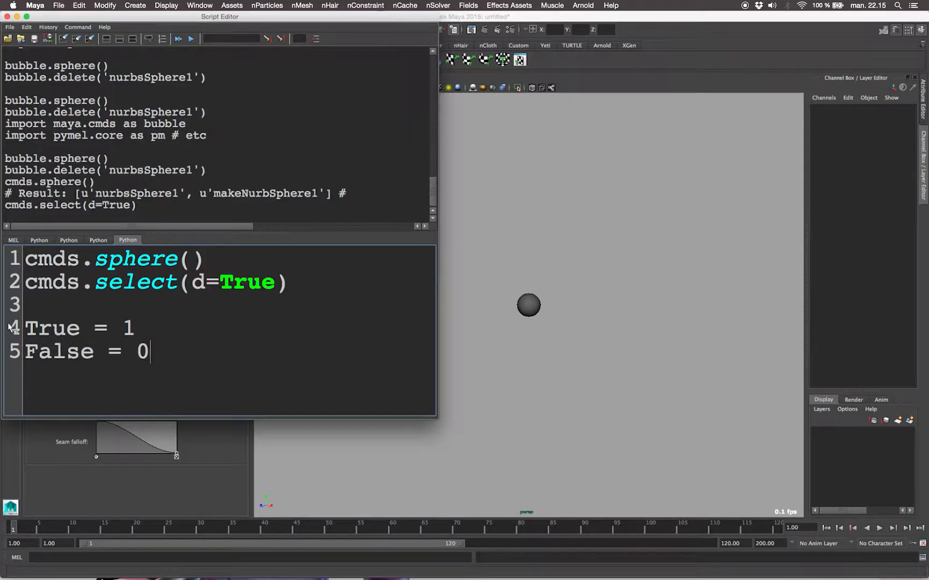
key("Return")
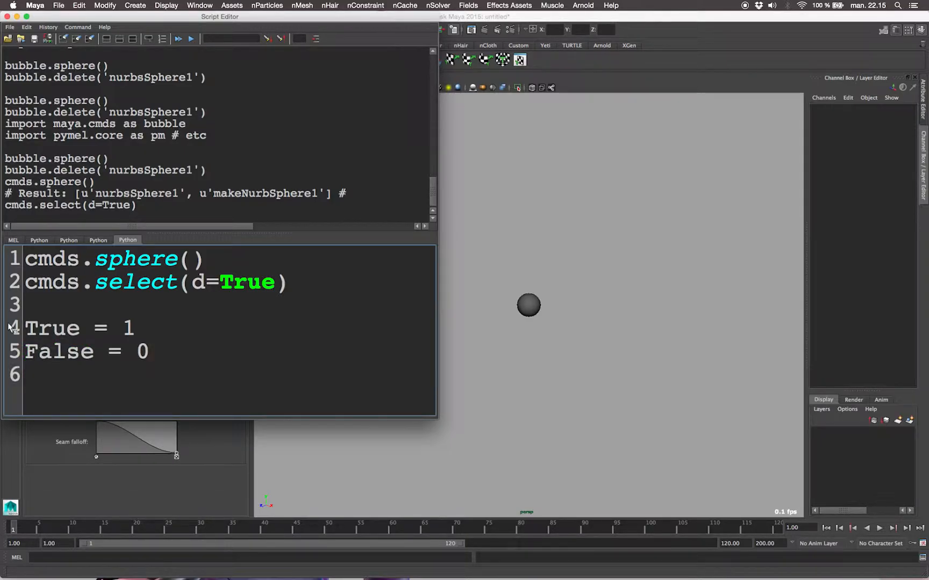
type("1= yes")
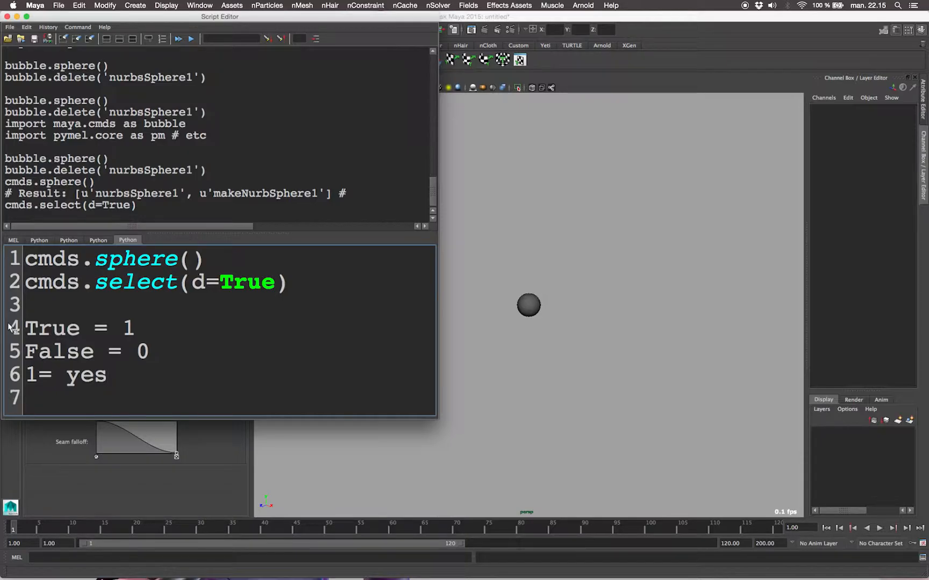
type("0= n")
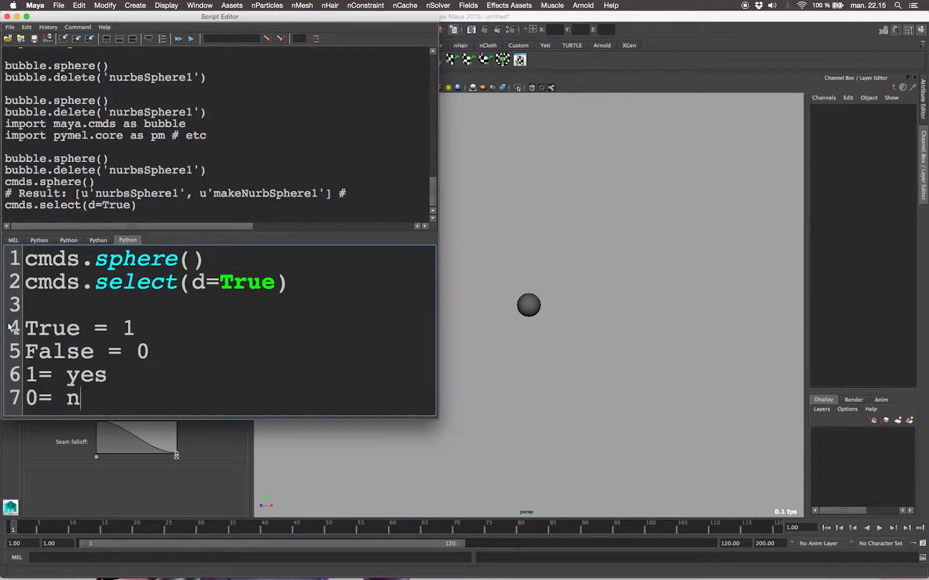
type("o")
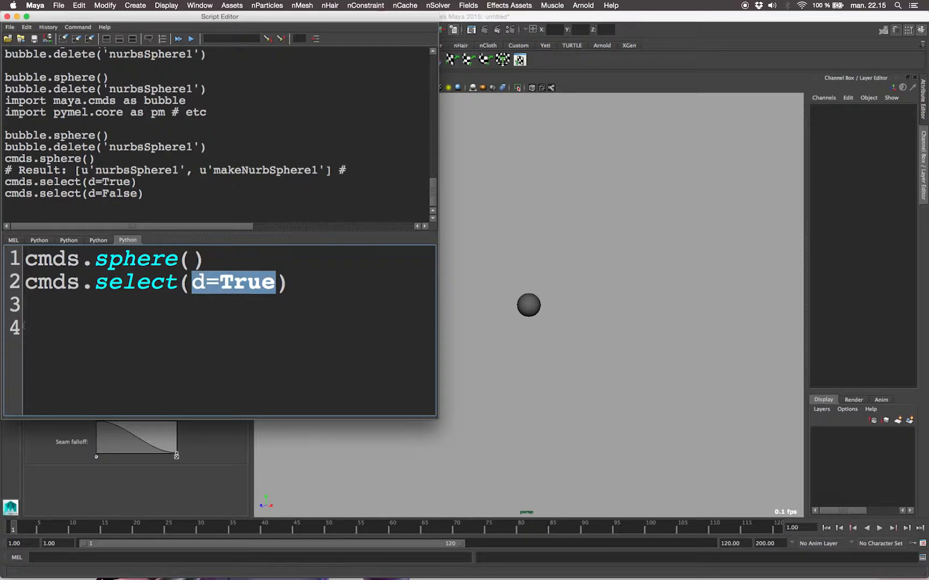
- Change line 2 so the select call targets 'nurbsSphere1'
type("'nurbsSphere1'")
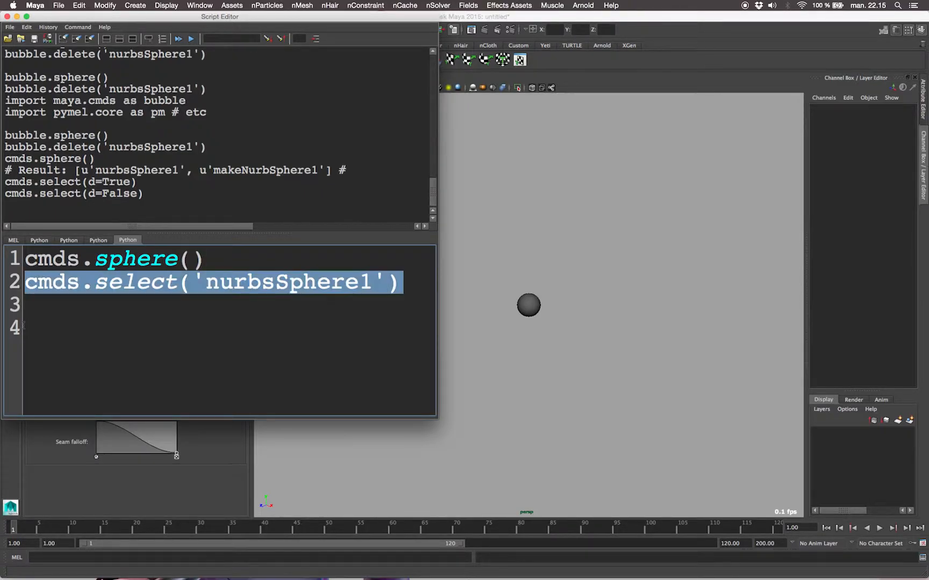
- Run the select line and add cmds.setAttr('nurbsSphere1.translateX',5)
left_click(178, 38)
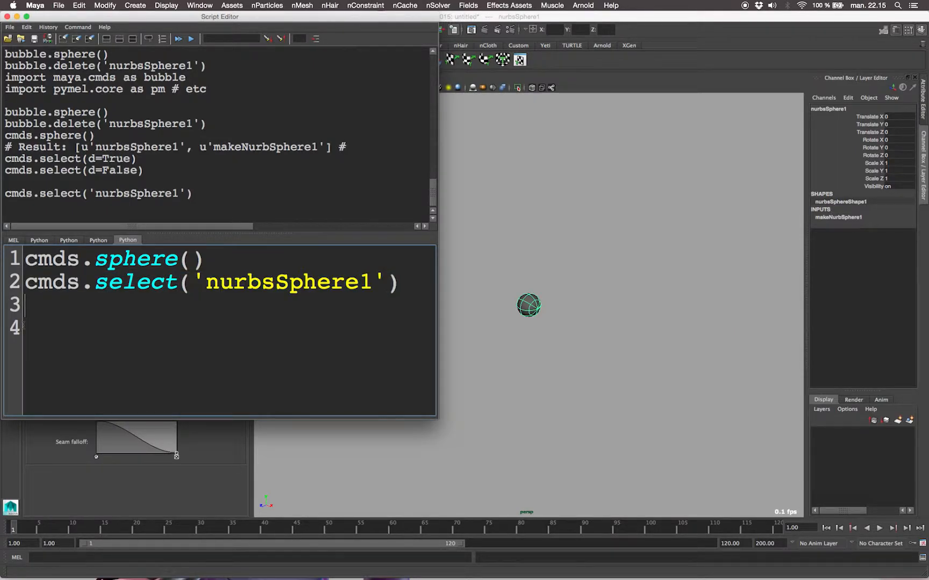
type("cmds.set")
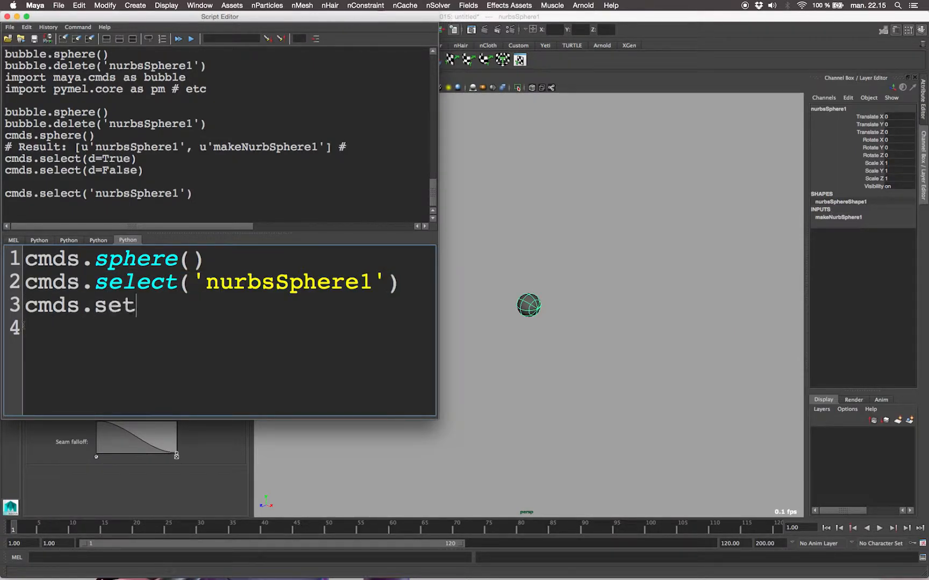
type("Attr()")
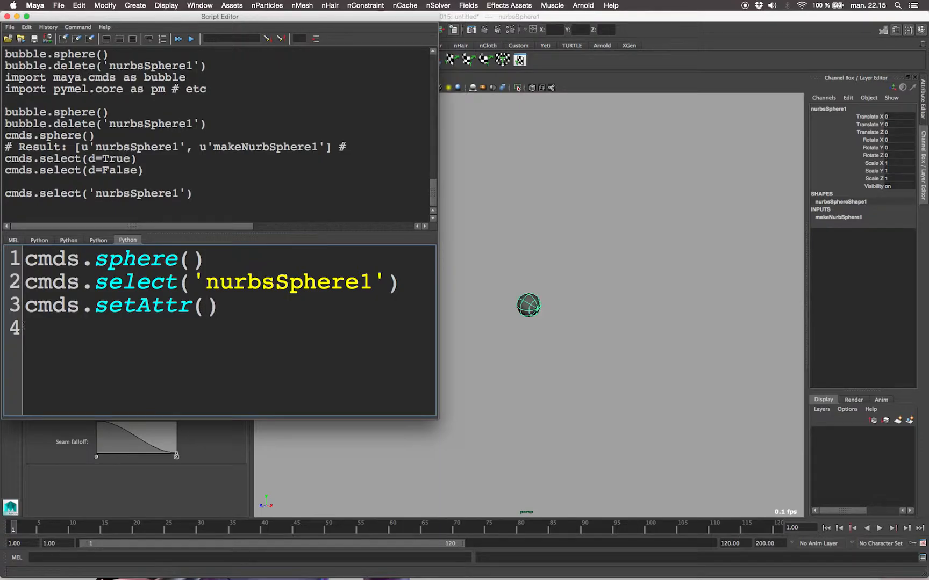
type("'nurbsSphere1'")
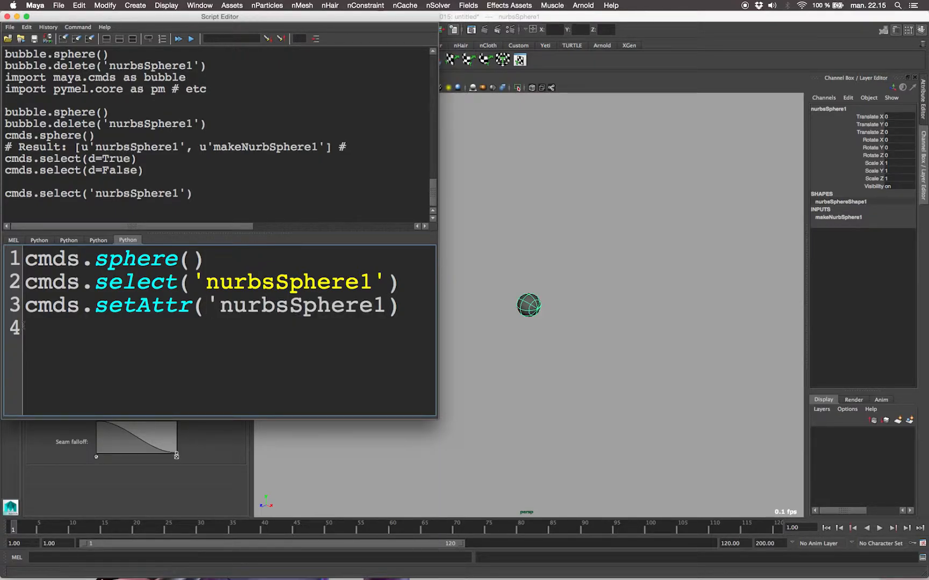
type(",")
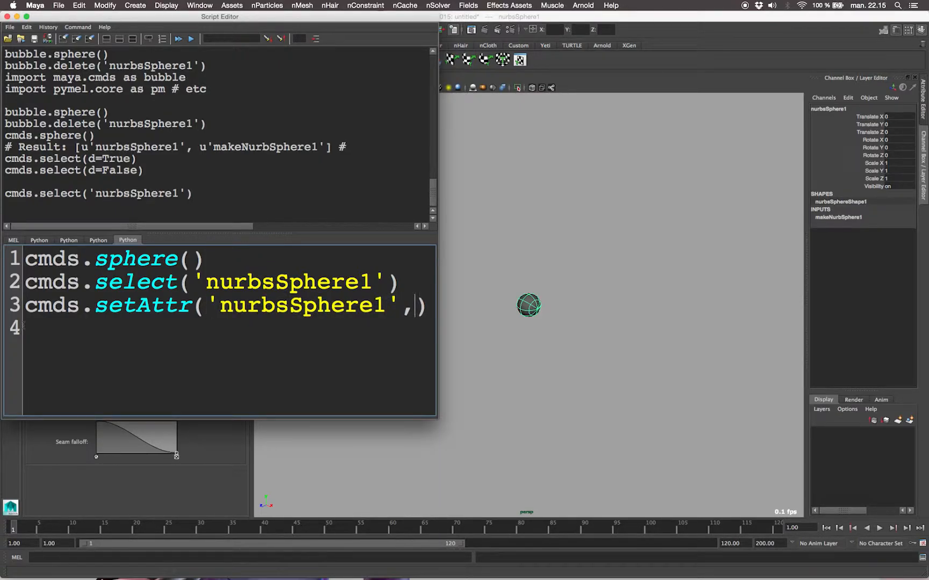
type(".translate")
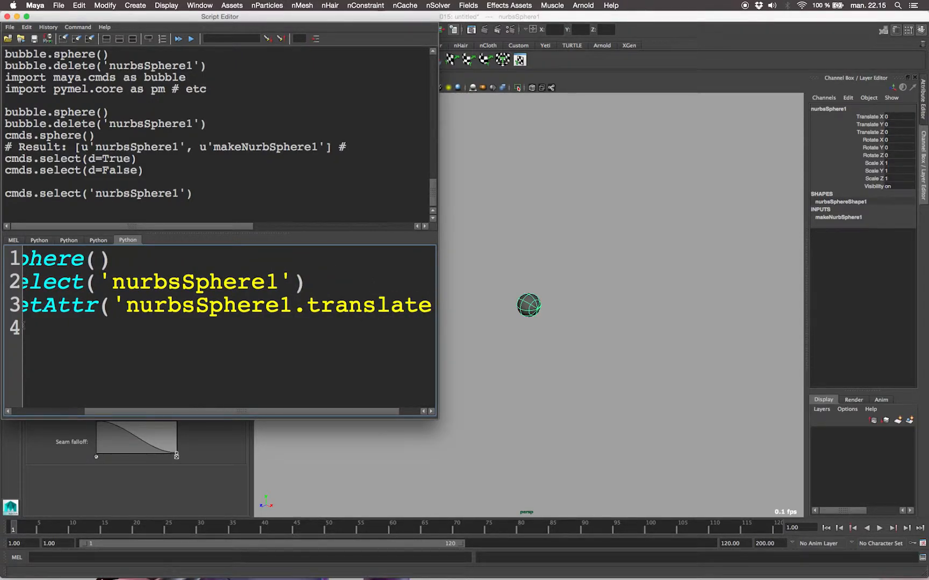
type("x")
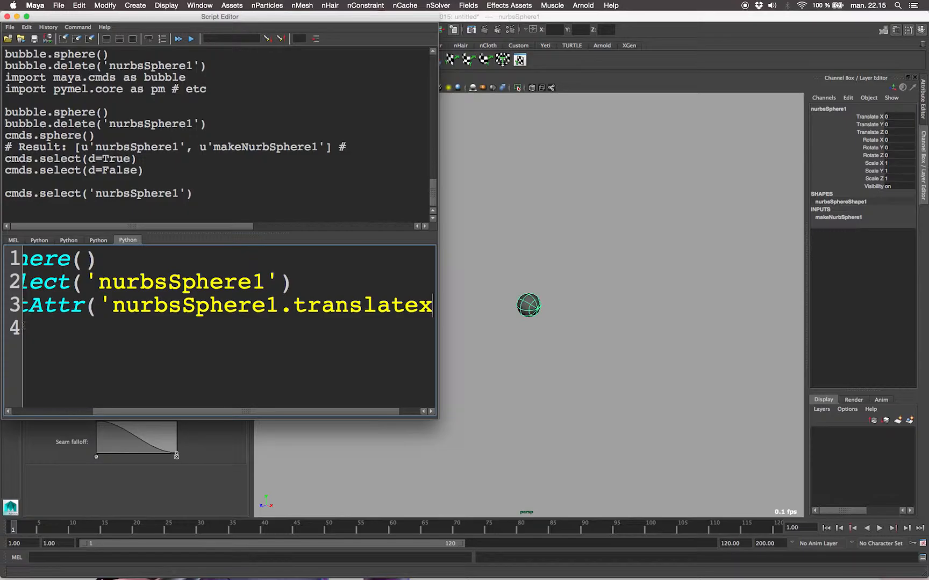
type("'")
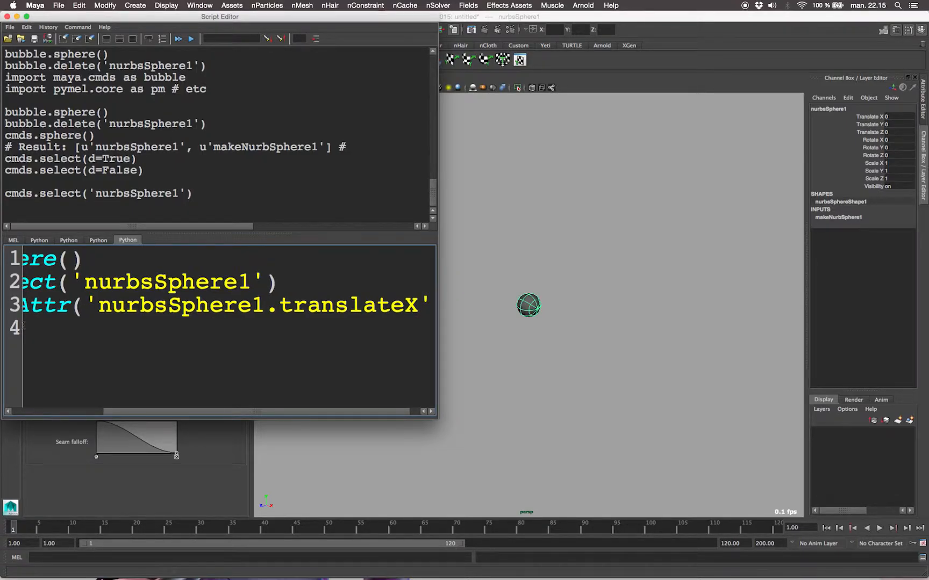
type(",")
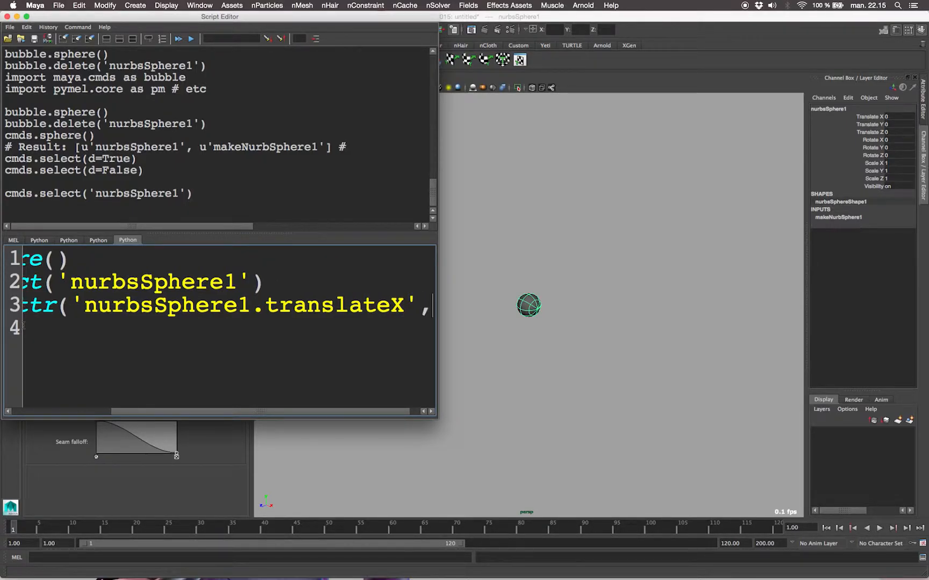
type("5)")
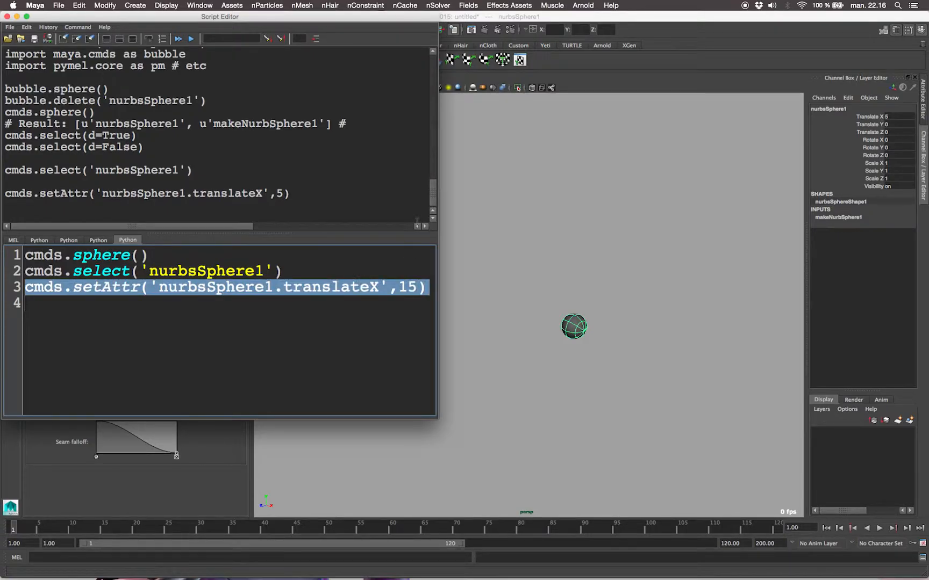
- Select the sphere in the viewport to slide it along X to about 6.2
left_click(179, 39)
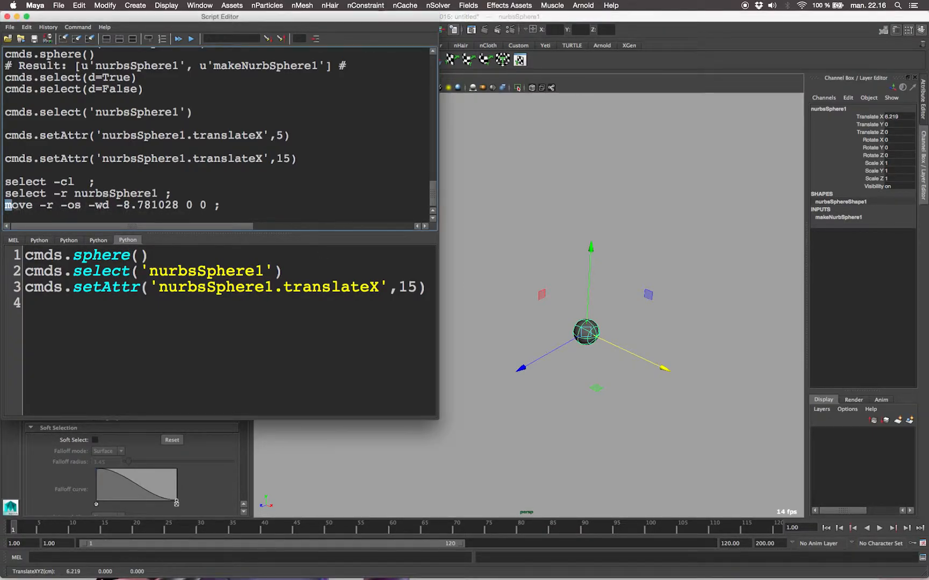
- Set the sphere's Translate X to 5 and scale it uniformly to 3 in the Channel Box
triple_click(110, 205)
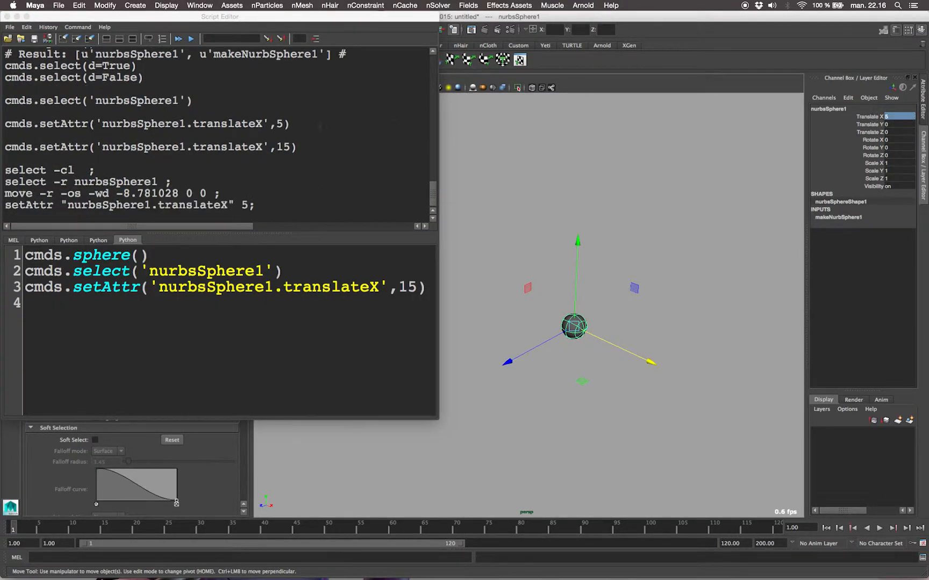
double_click(106, 206)
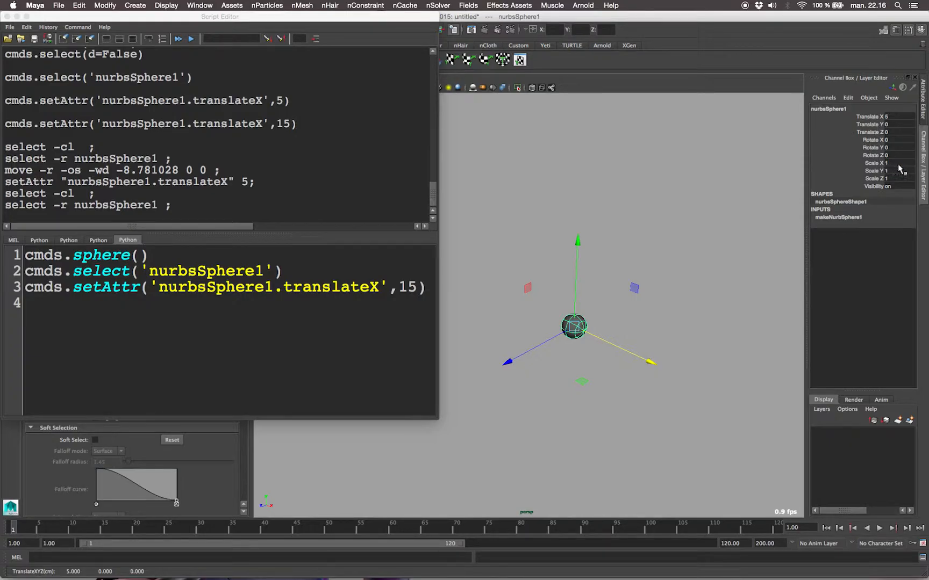
left_click(891, 164)
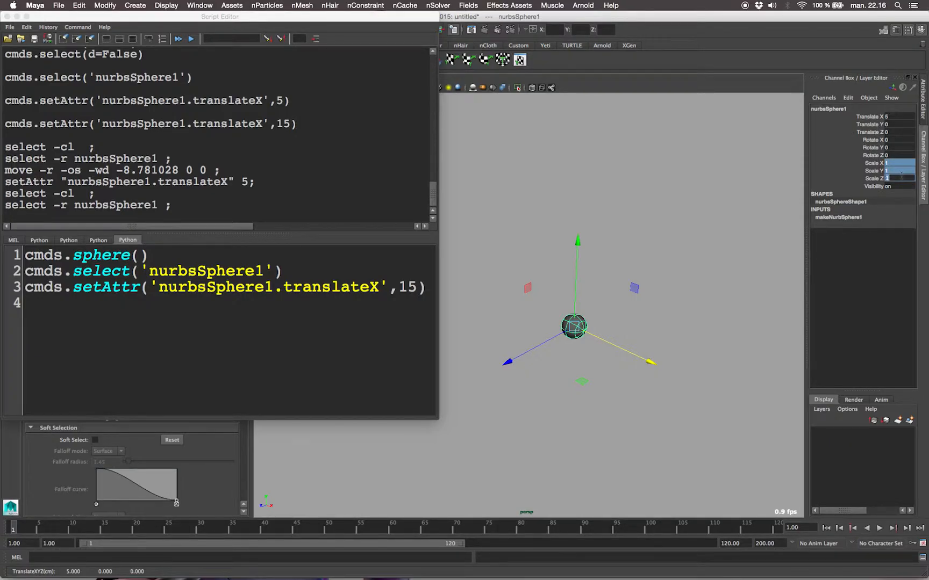
left_click(191, 39)
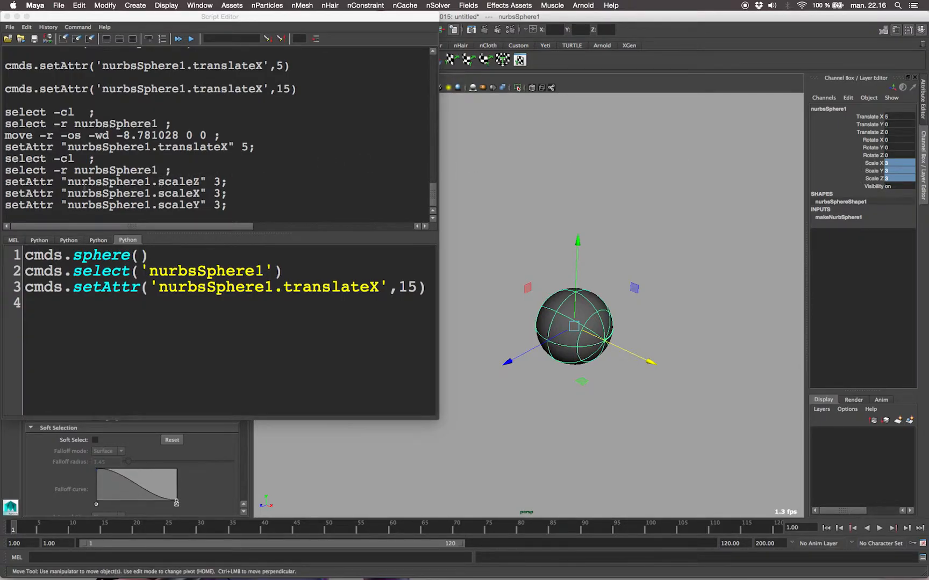
- Change the script line to scaleZ 15 and run it to stretch the sphere
double_click(178, 181)
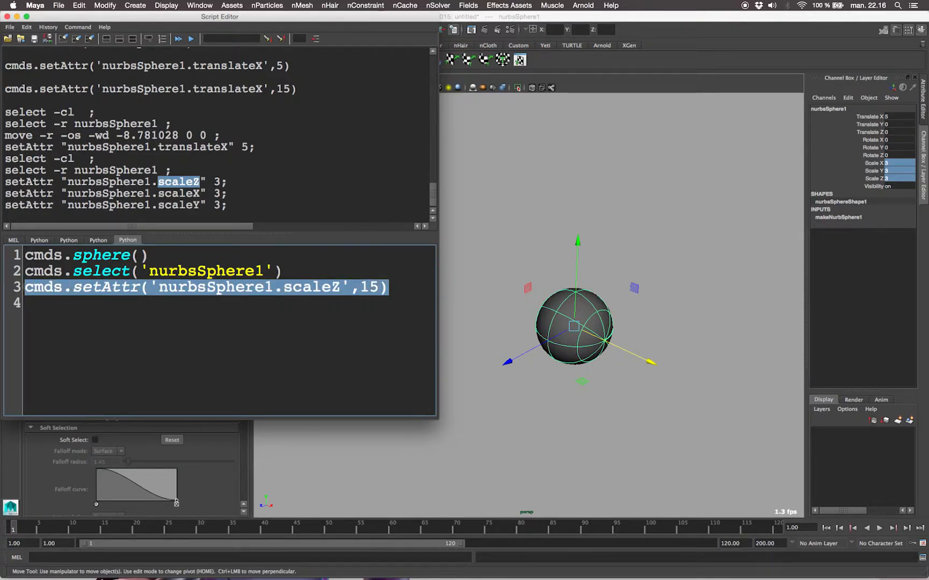
left_click(190, 39)
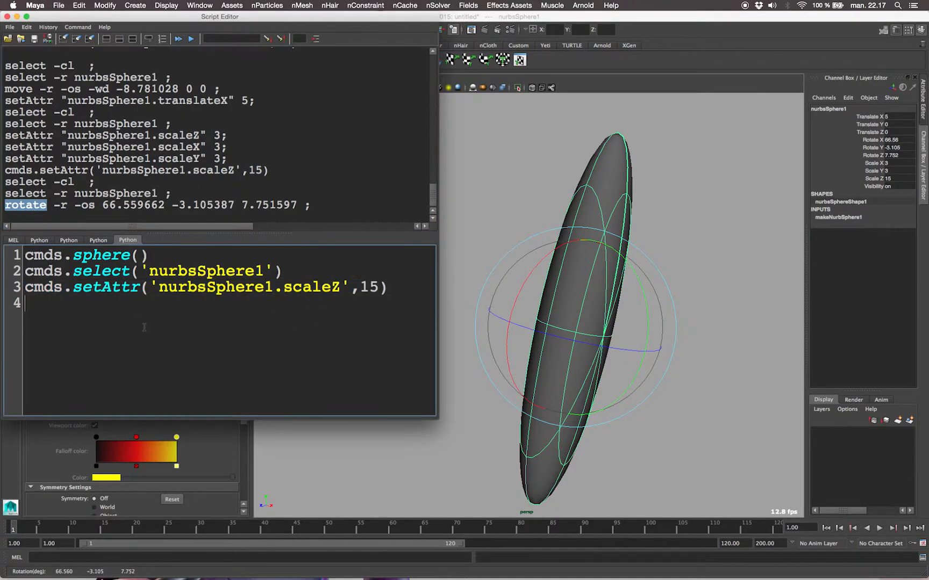
- Open the Python Command Reference from the Help menu
left_click(610, 5)
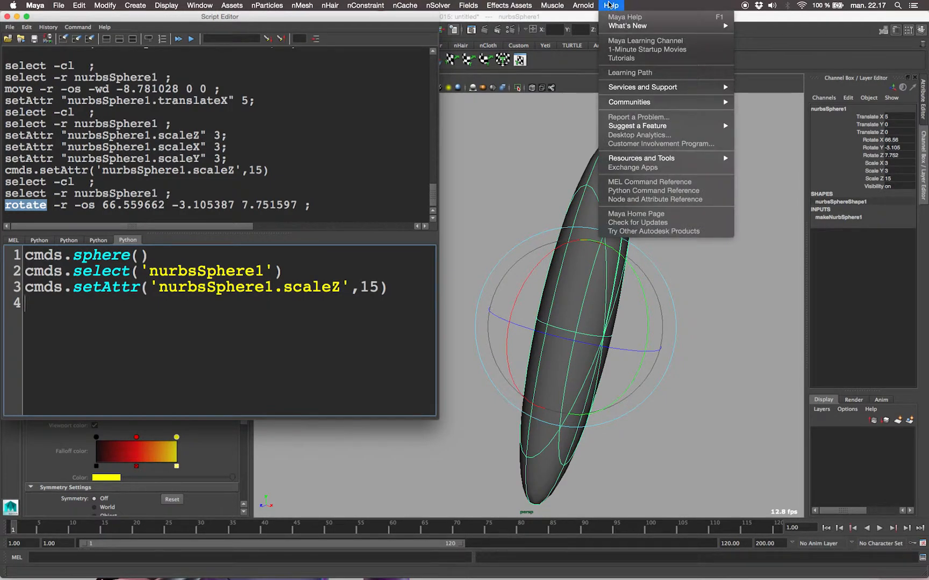
mouse_move(653, 190)
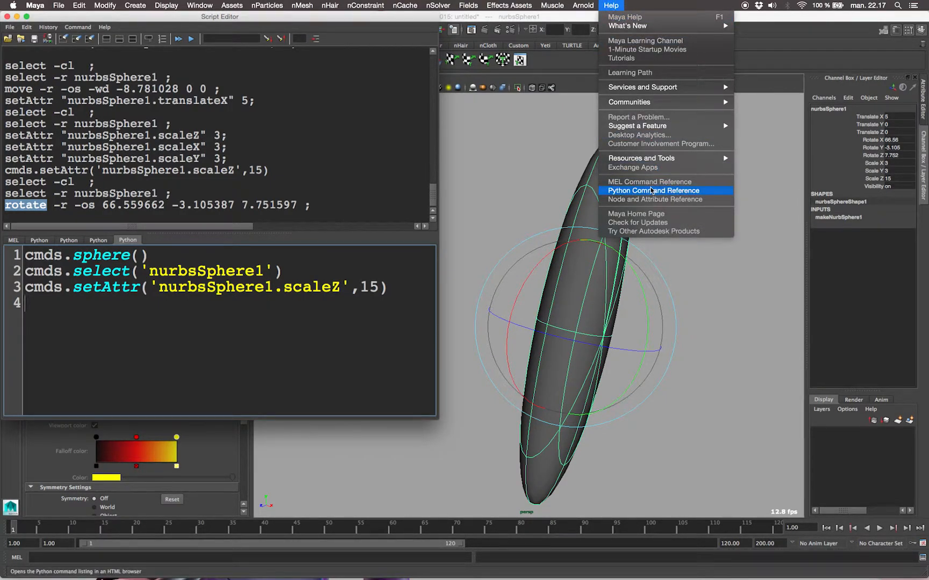
left_click(653, 190)
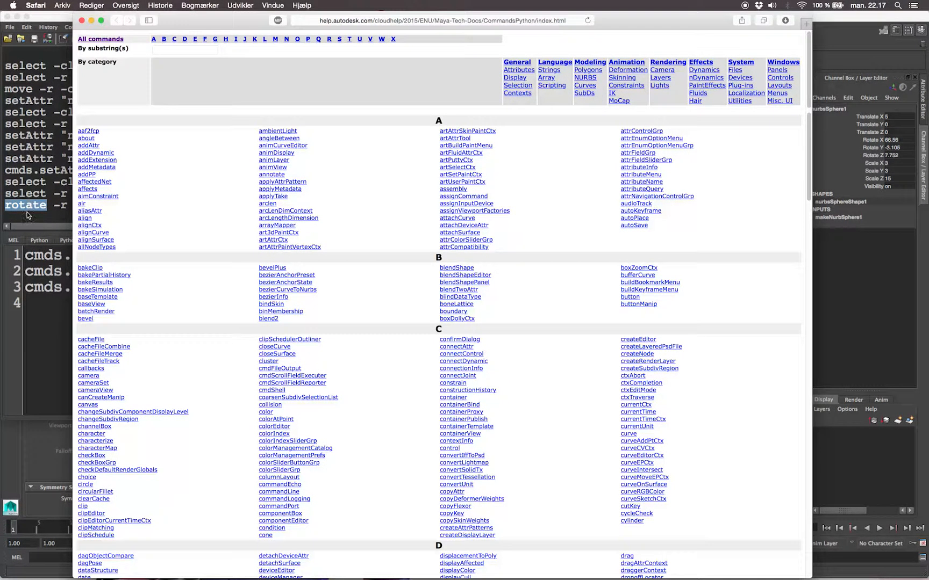
- Search 'rotat', open the rotate command page and scroll to its Python examples
type("rotate")
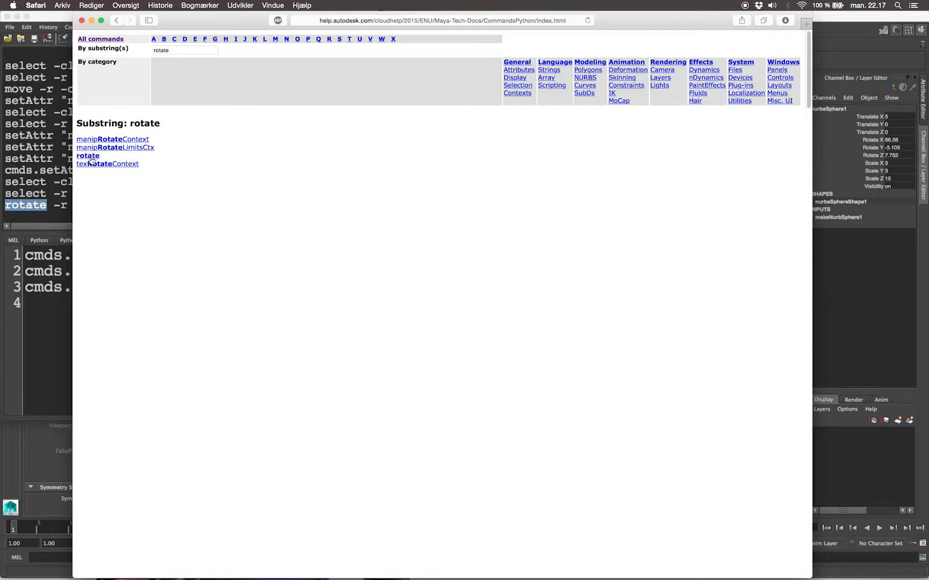
left_click(87, 156)
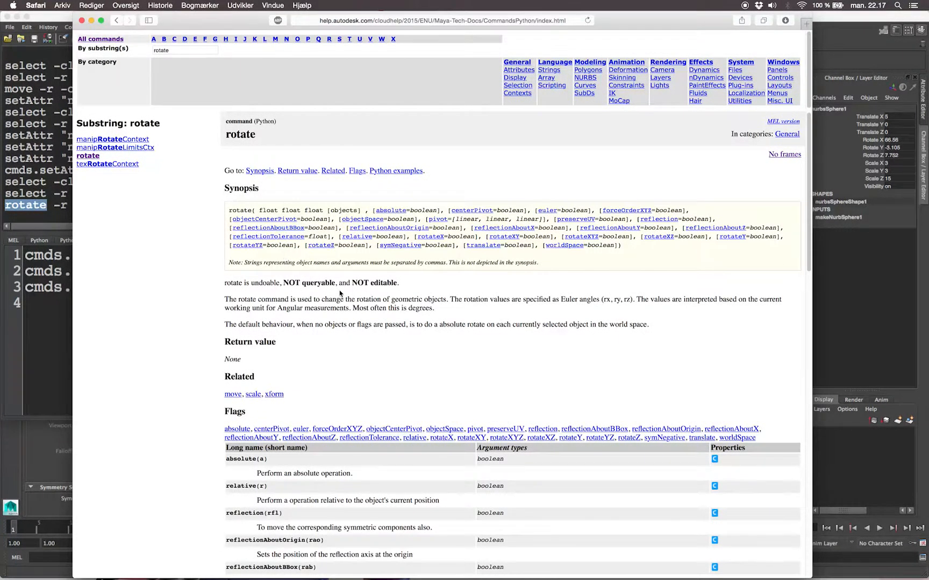
scroll("down", 3)
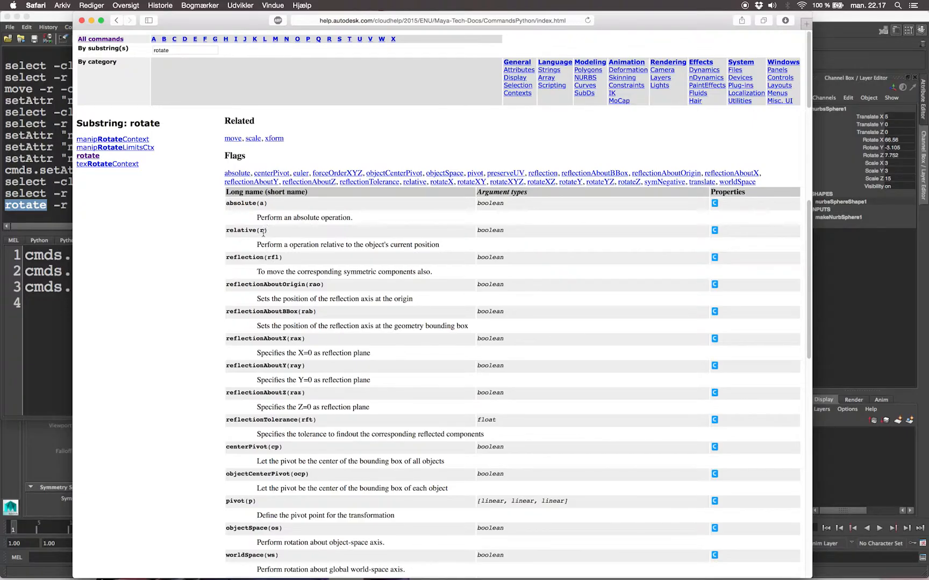
mouse_move(346, 315)
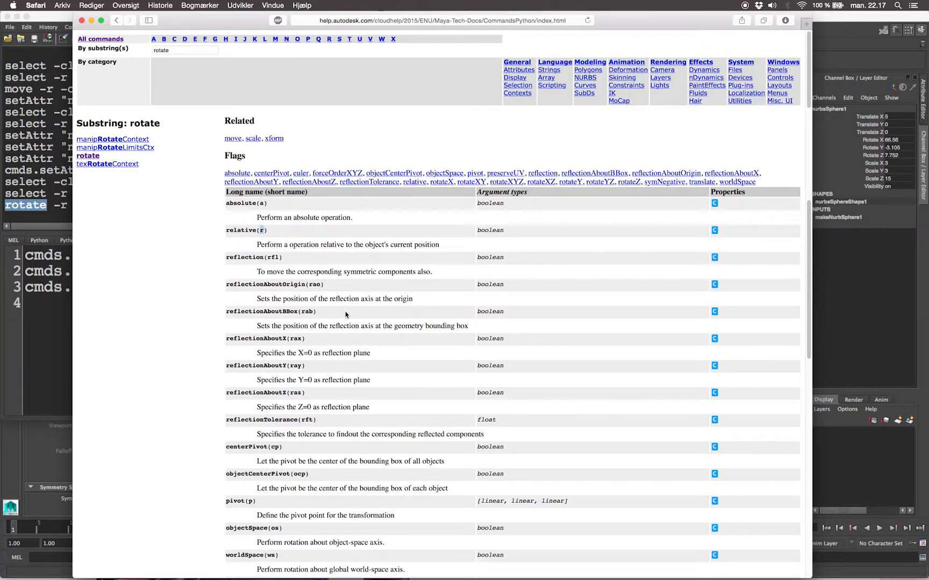
scroll("down", 3)
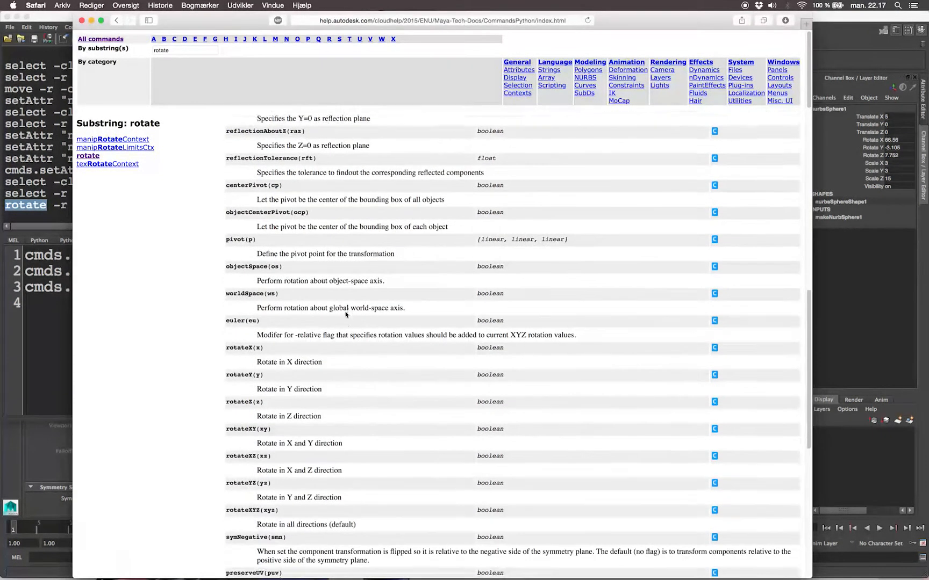
scroll("down", 3)
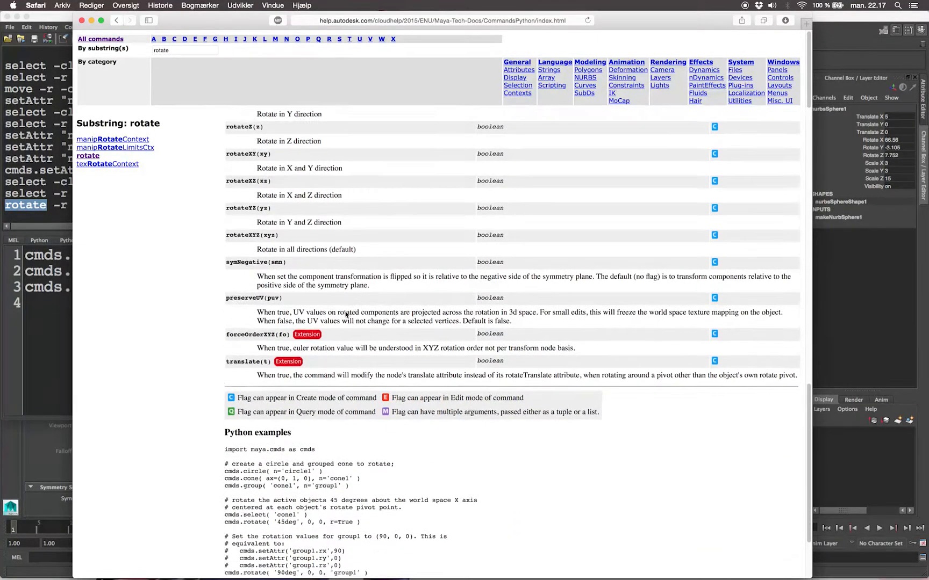
scroll("down", 3)
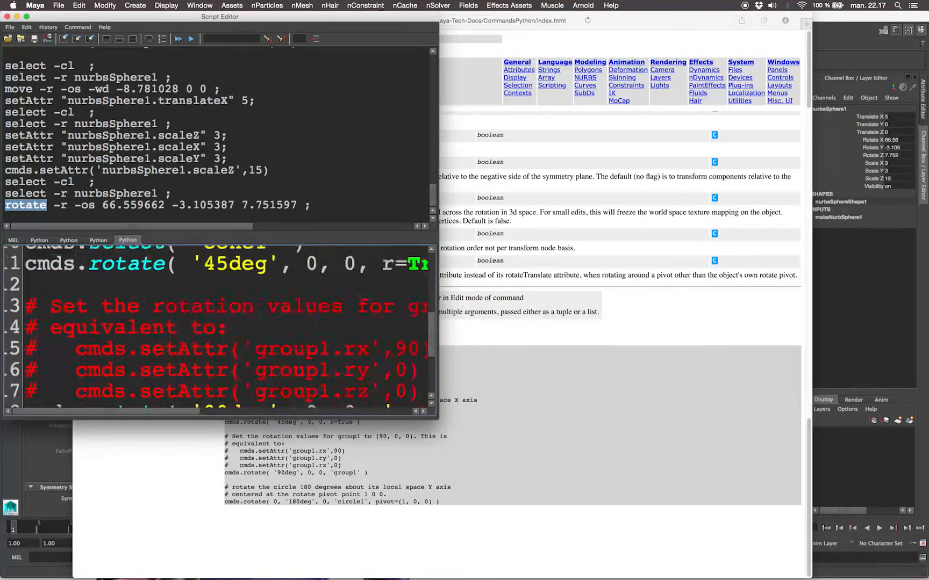
- Scroll back up the rotate page after running the example code
scroll("up", 3)
type("if you dont want somehting to run but just want to bla")
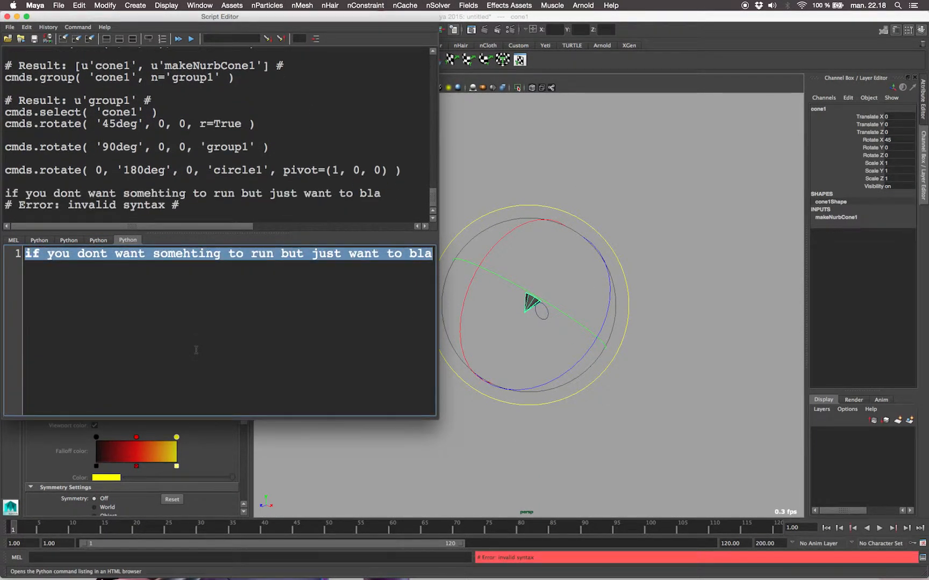
- Comment out the sentence and add print 'thats the very basics, lets get going…'
left_click(122, 253)
type("print 0")
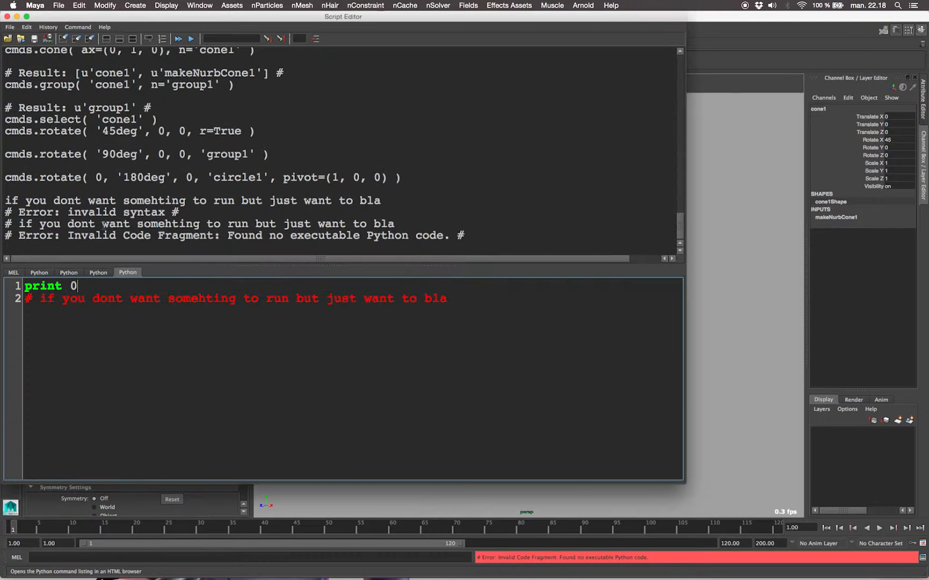
left_click(190, 38)
type("gasiohgisoeg s")
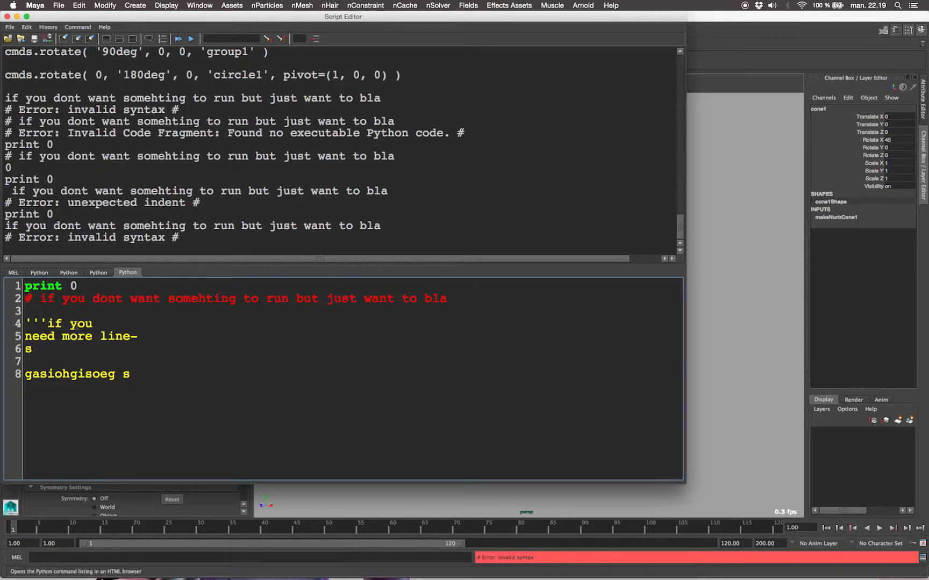
type("print 'thats the very basics, lets get going with something ahh whatever '")
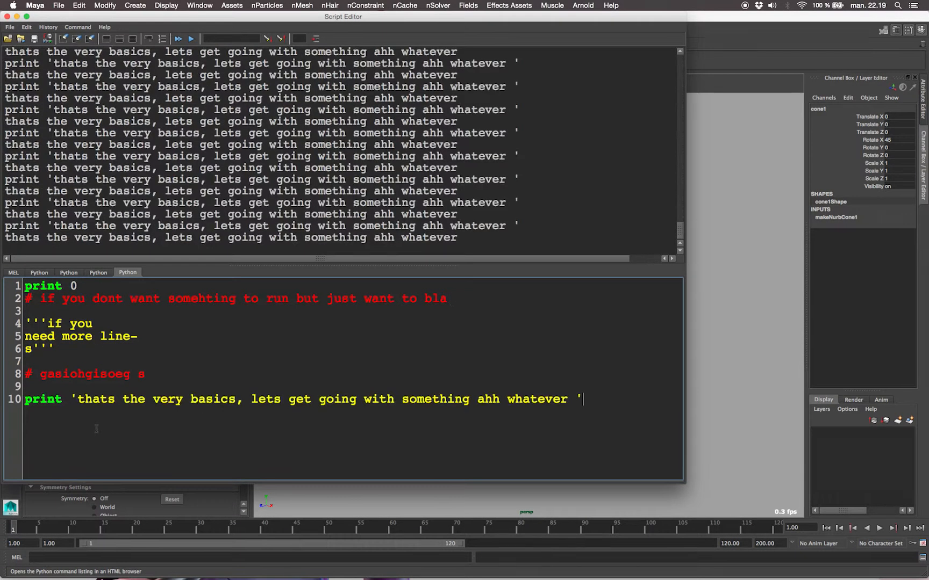
- Start a new line above the print reading 'while 0 >'
key("Return")
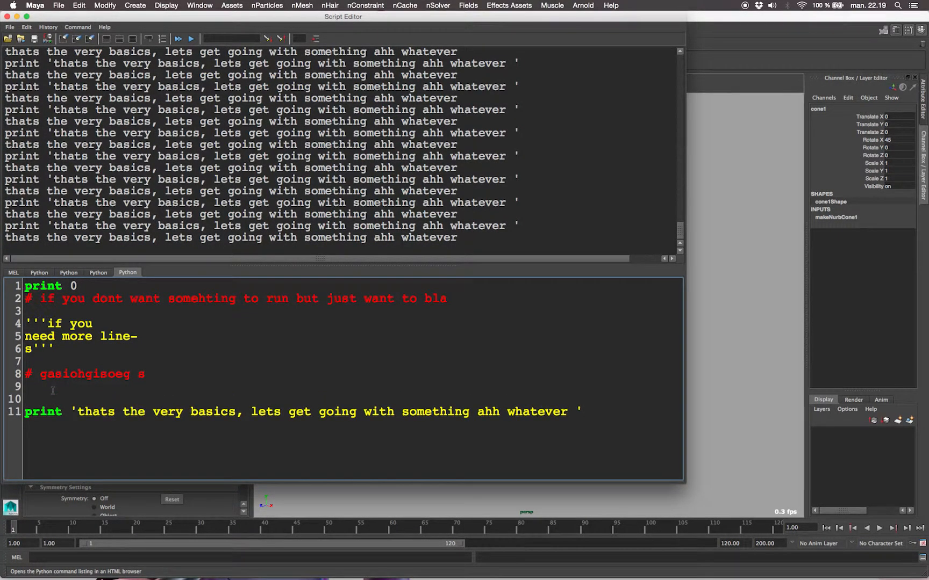
type("while")
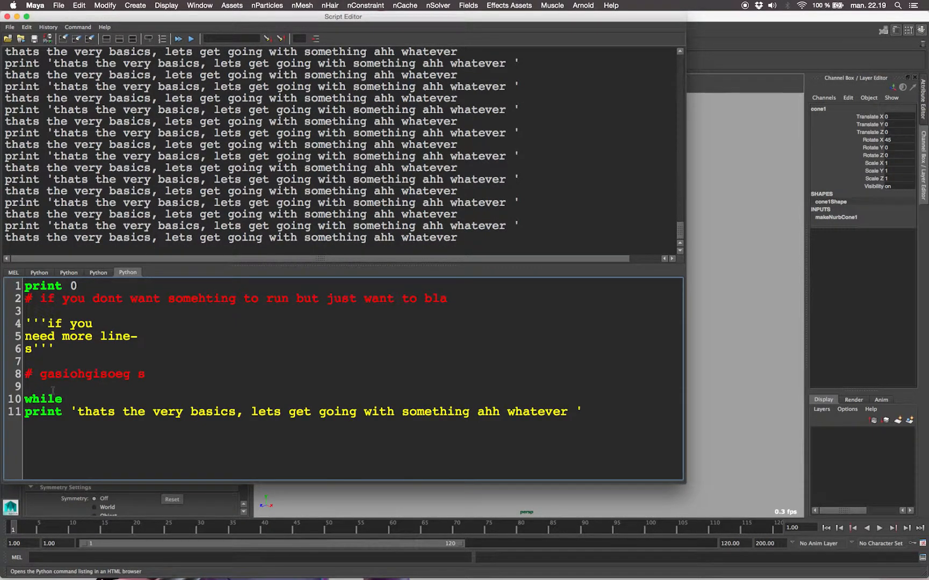
type("0 >")
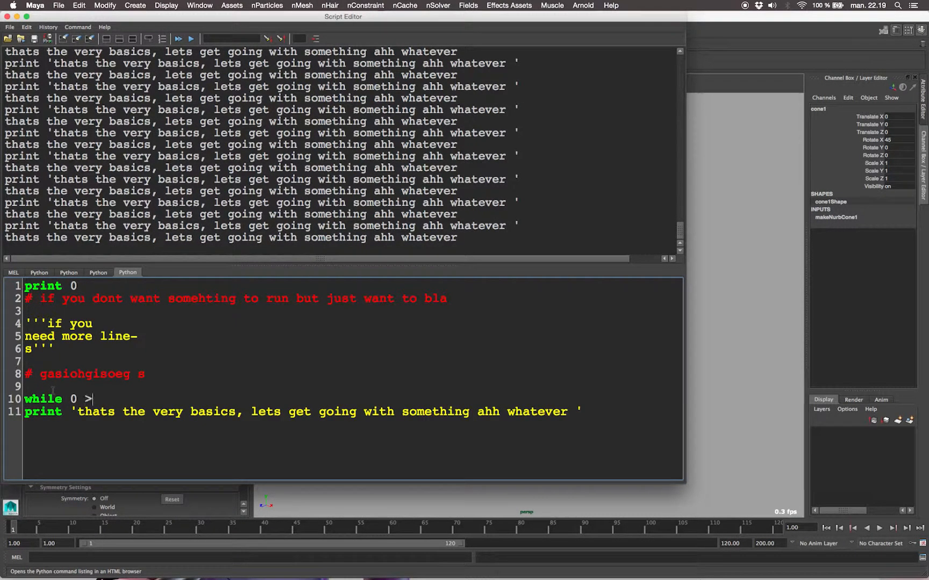